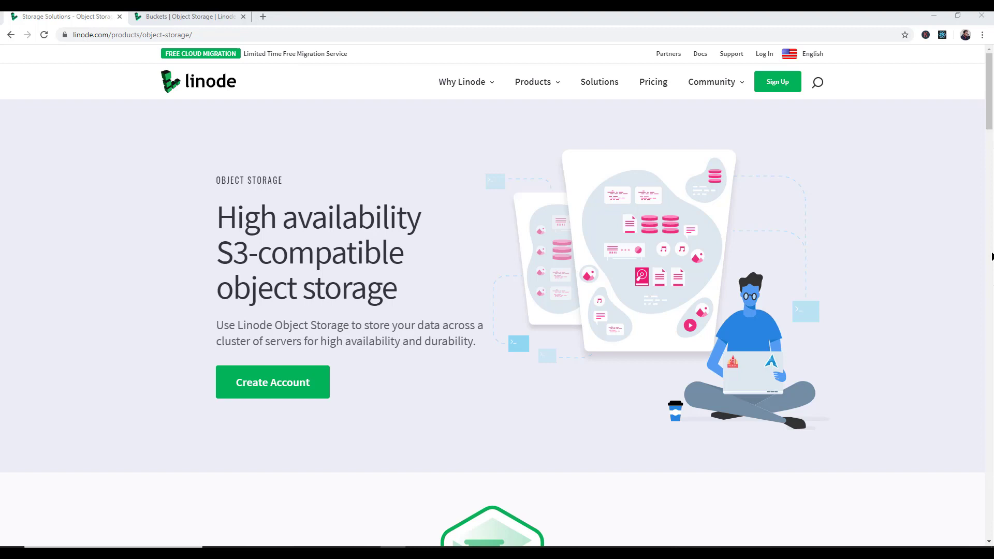
{"action": "mouse_move", "coordinate": [873, 263]}
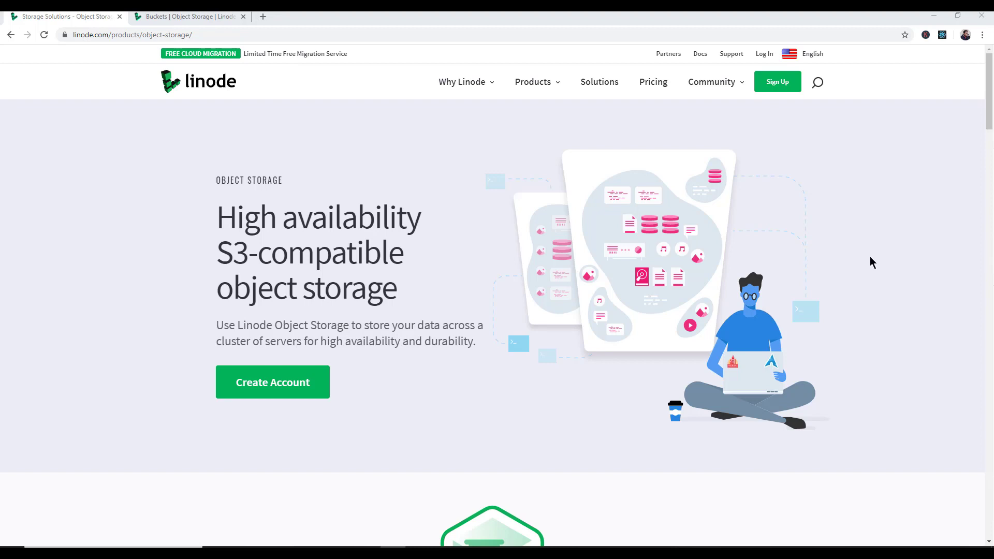
Preview the Create a Bucket panel on the Object Storage page and cancel it.
{"action": "scroll", "scroll_direction": "down", "scroll_amount": 3}
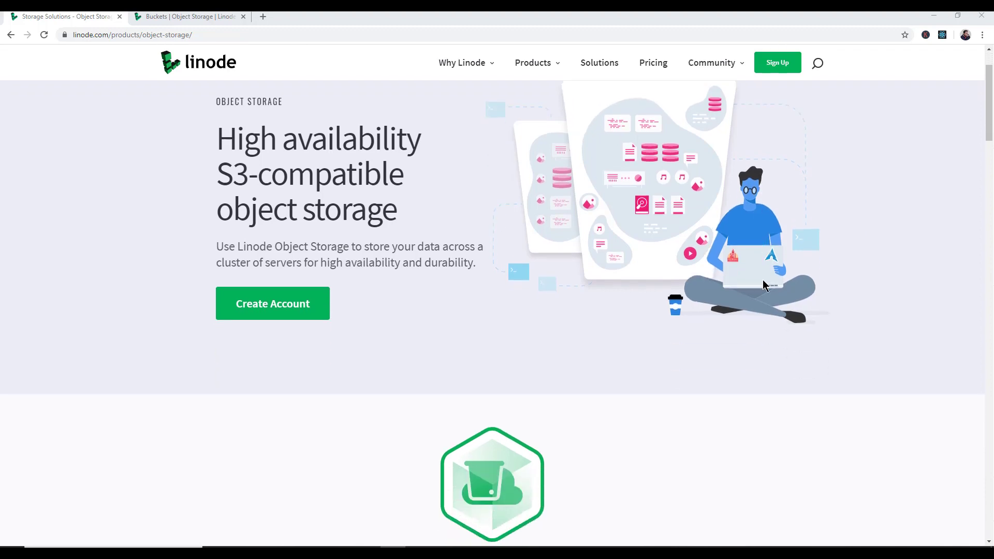
{"action": "left_click", "coordinate": [191, 16]}
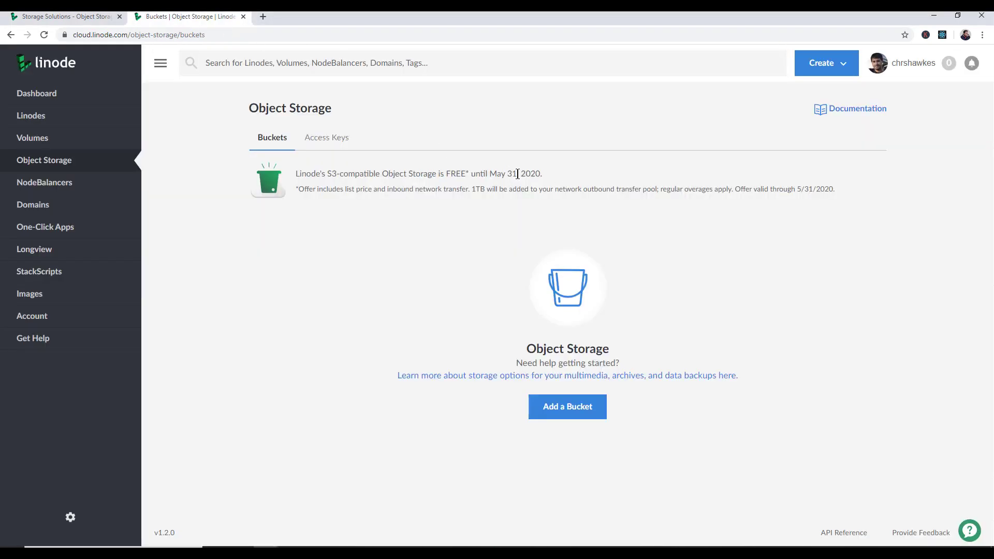
{"action": "mouse_move", "coordinate": [609, 202]}
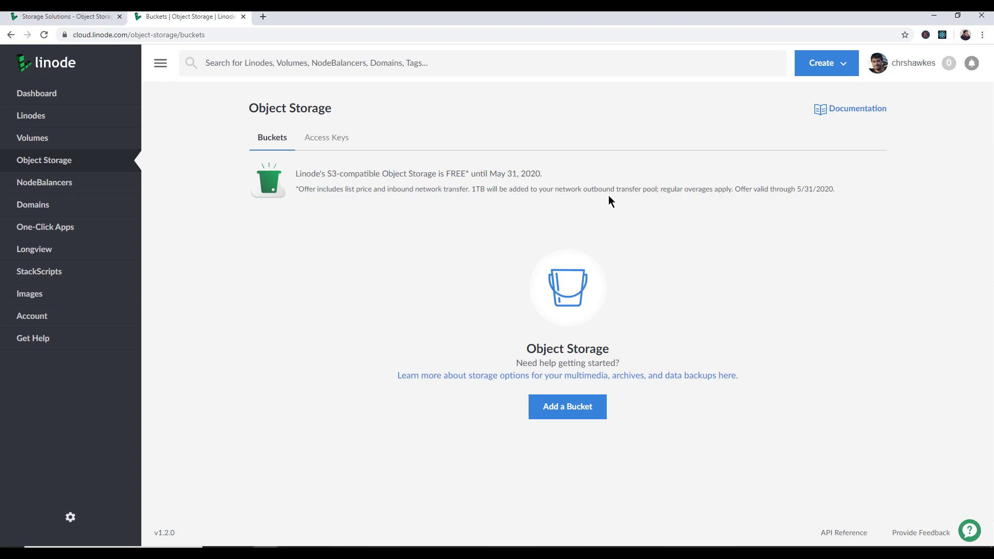
{"action": "mouse_move", "coordinate": [410, 204]}
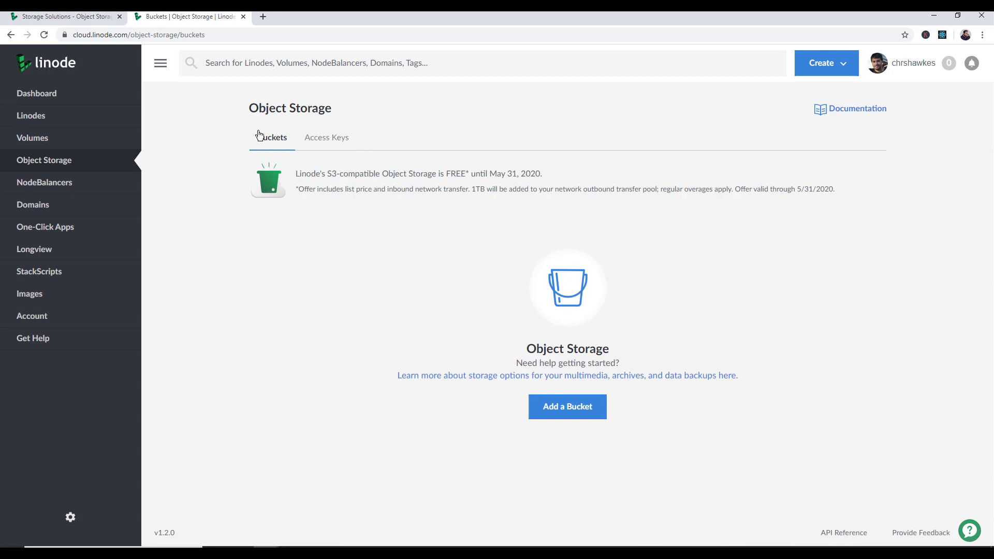
{"action": "left_click", "coordinate": [566, 406]}
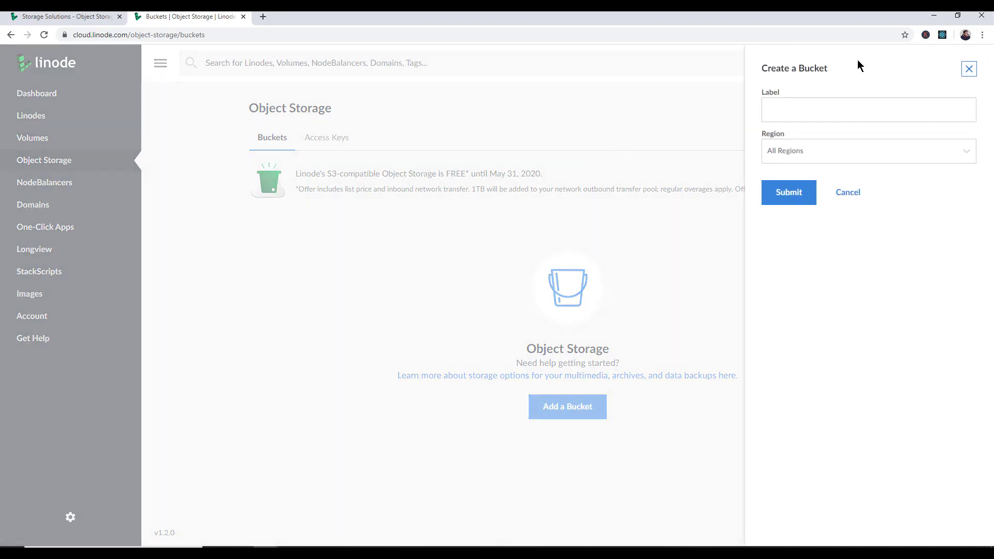
{"action": "mouse_move", "coordinate": [592, 251]}
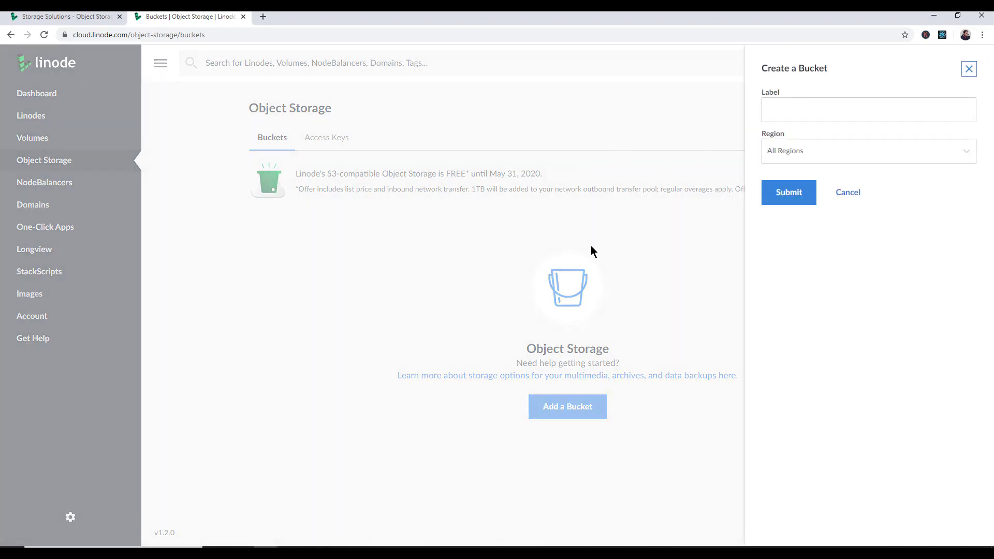
{"action": "left_click", "coordinate": [848, 193]}
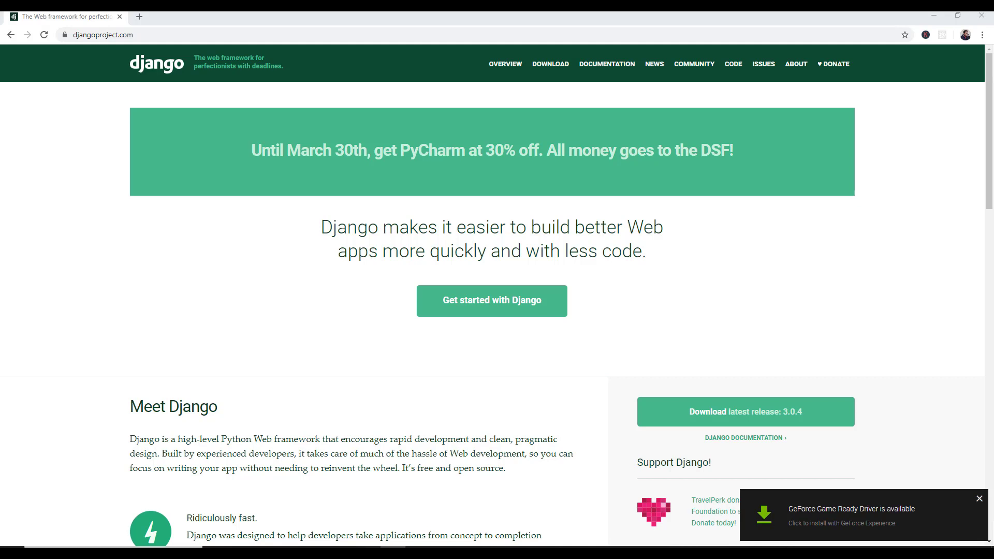
Follow the CODE link from djangoproject.com to the django/django GitHub repository.
{"action": "left_click", "coordinate": [977, 498]}
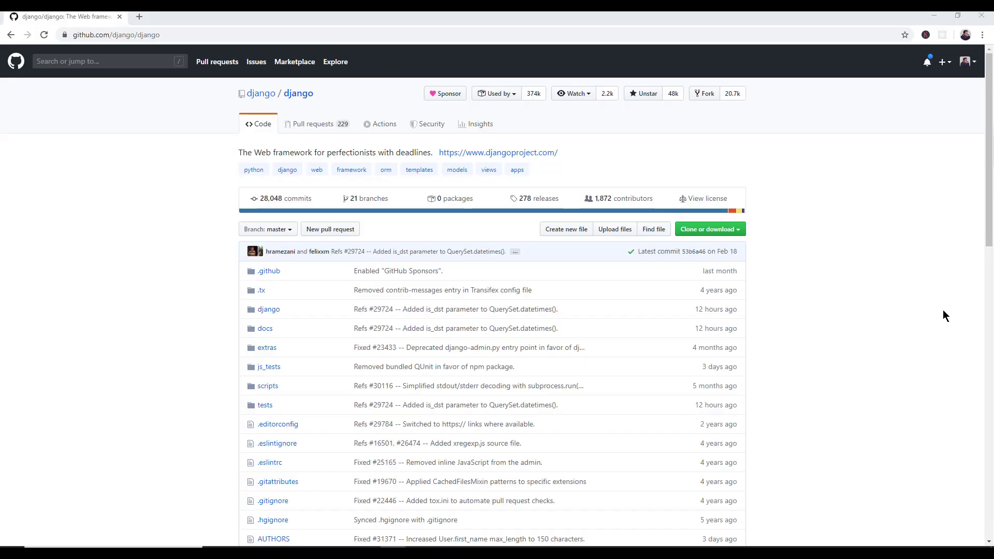
{"action": "mouse_move", "coordinate": [649, 354]}
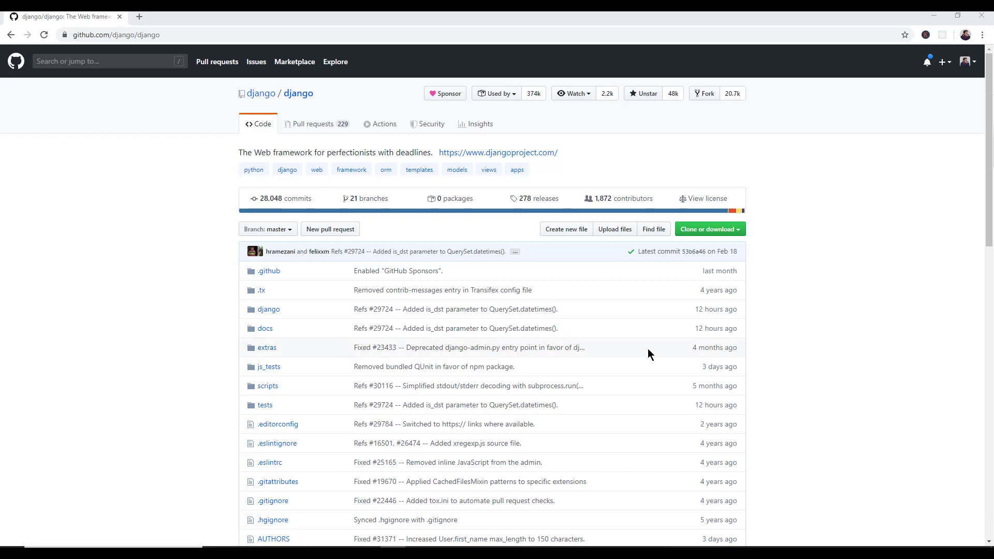
{"action": "mouse_move", "coordinate": [477, 266]}
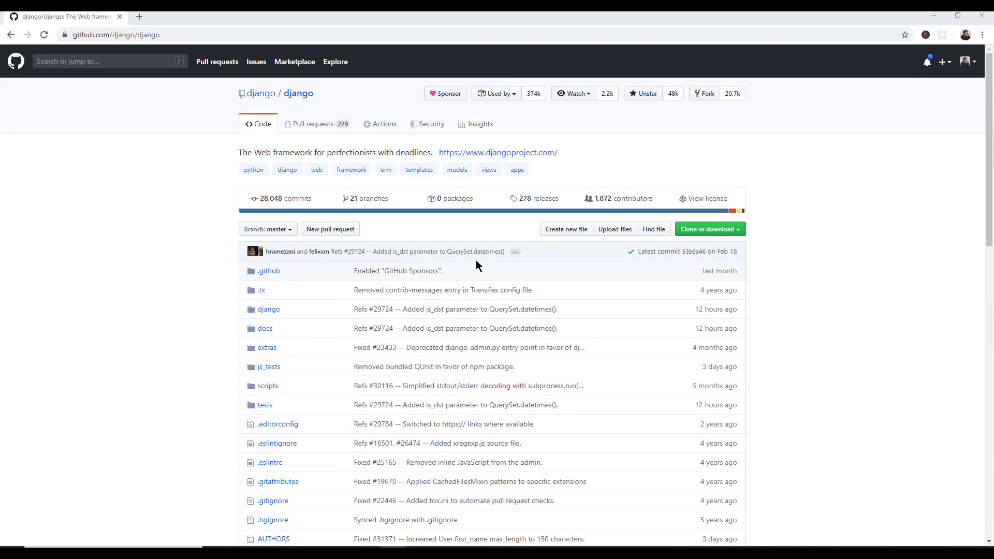
View the django repository's Contributors graph, then return to the main code page.
{"action": "left_click", "coordinate": [479, 123]}
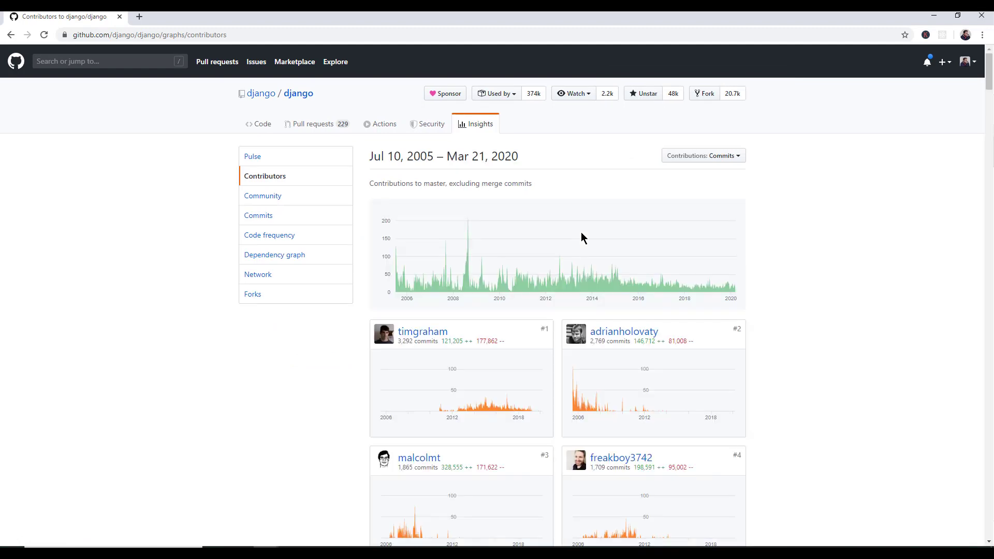
{"action": "mouse_move", "coordinate": [6, 40]}
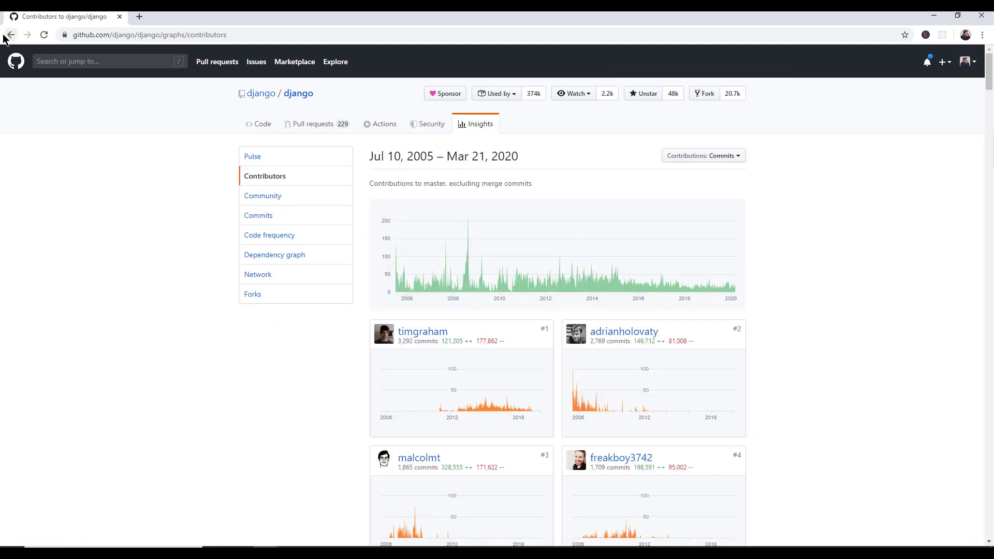
{"action": "left_click", "coordinate": [11, 36]}
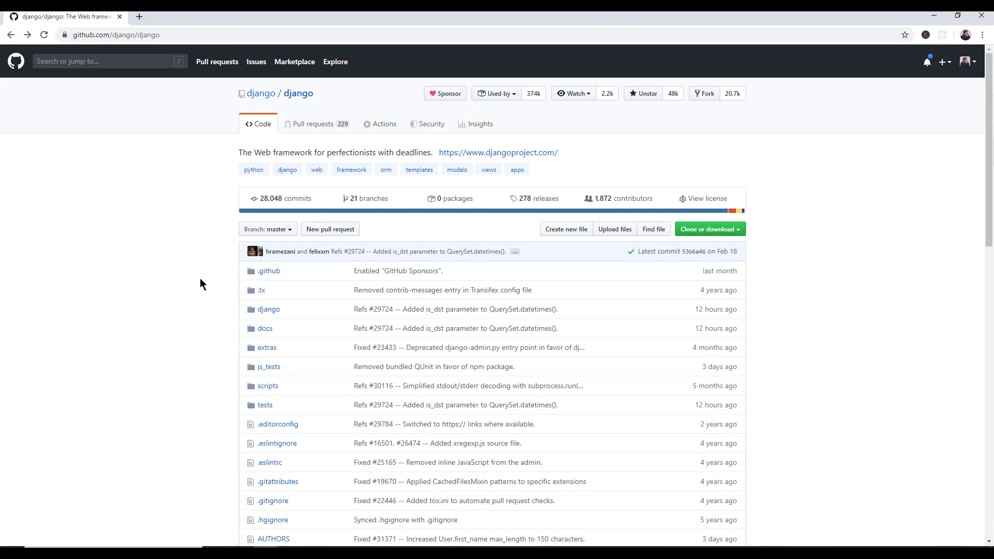
{"action": "mouse_move", "coordinate": [329, 257]}
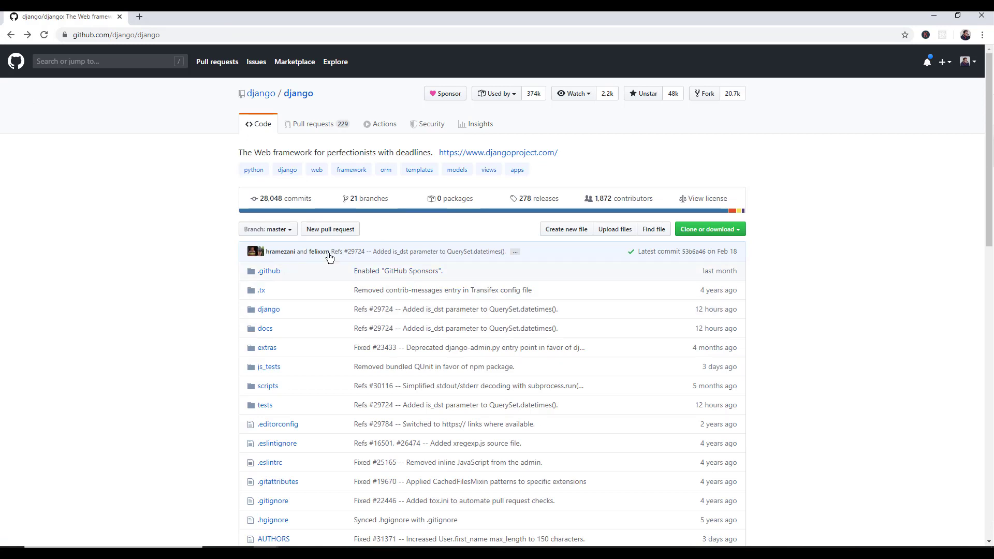
{"action": "mouse_move", "coordinate": [179, 267]}
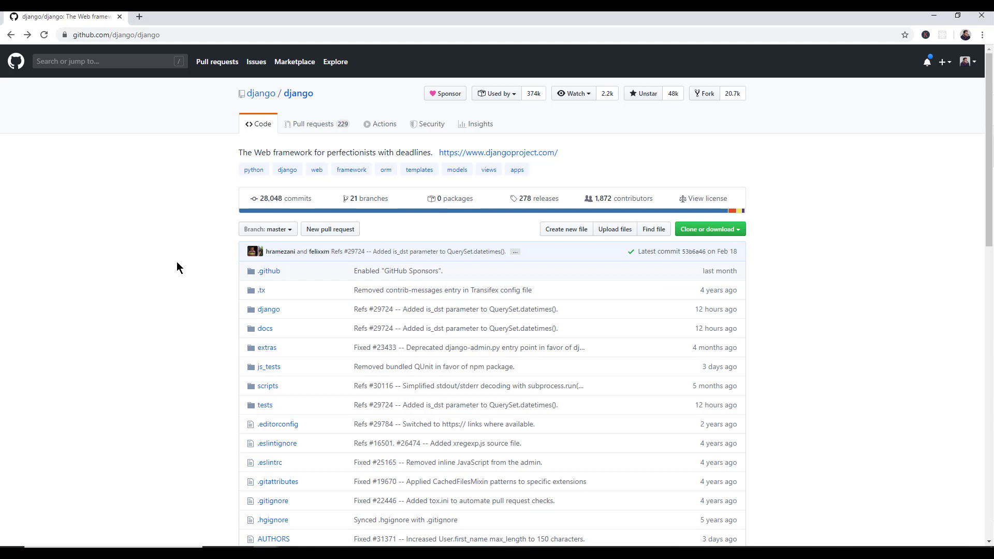
{"action": "mouse_move", "coordinate": [959, 406]}
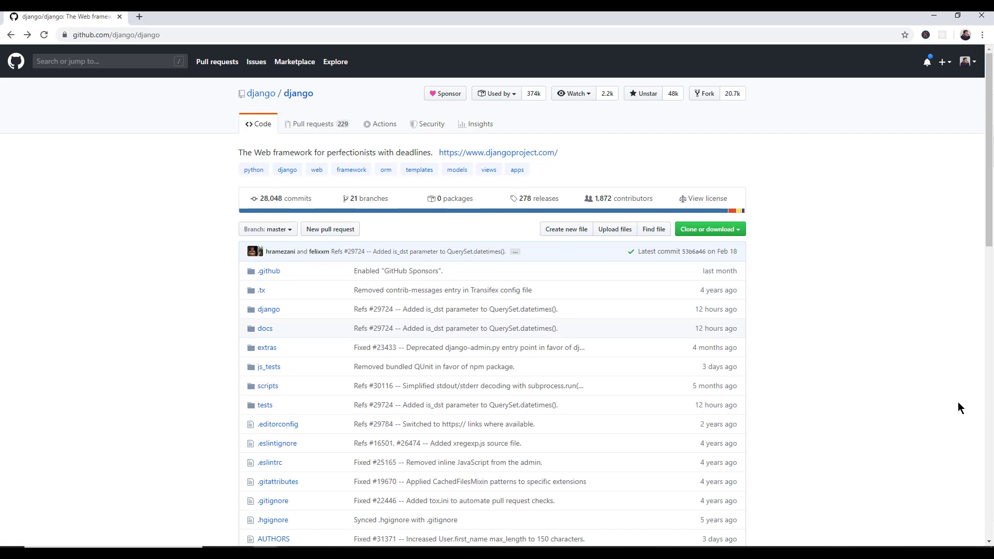
{"action": "mouse_move", "coordinate": [577, 127]}
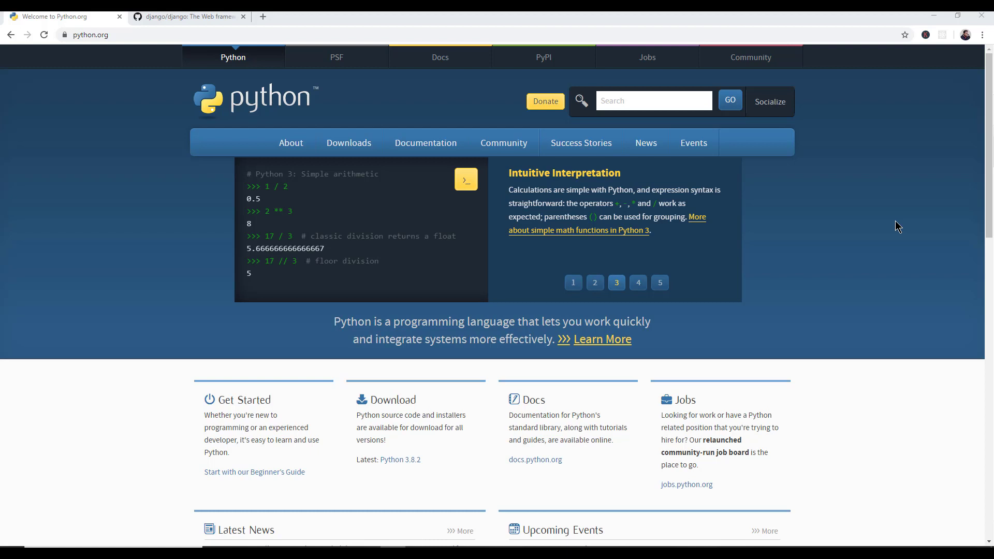
{"action": "mouse_move", "coordinate": [56, 222]}
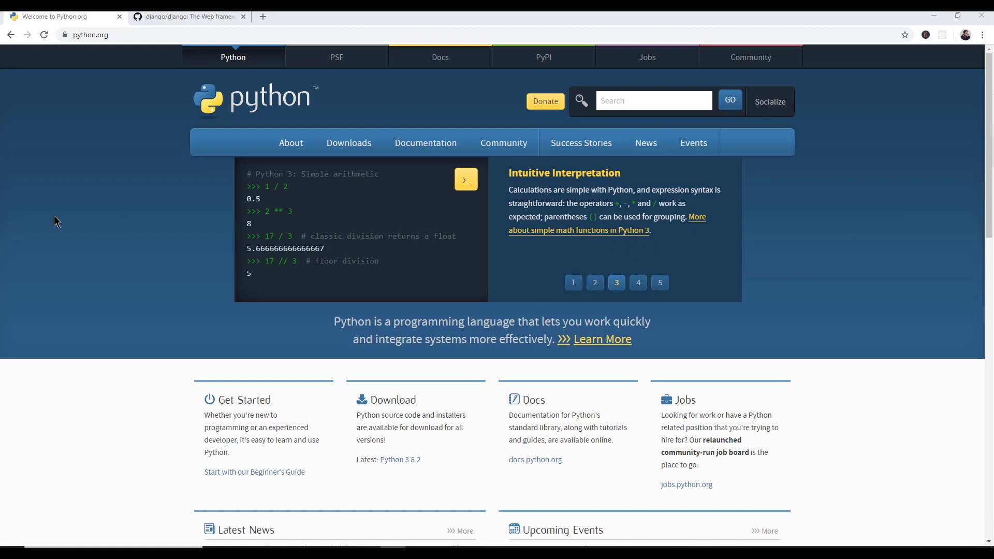
{"action": "mouse_move", "coordinate": [103, 193]}
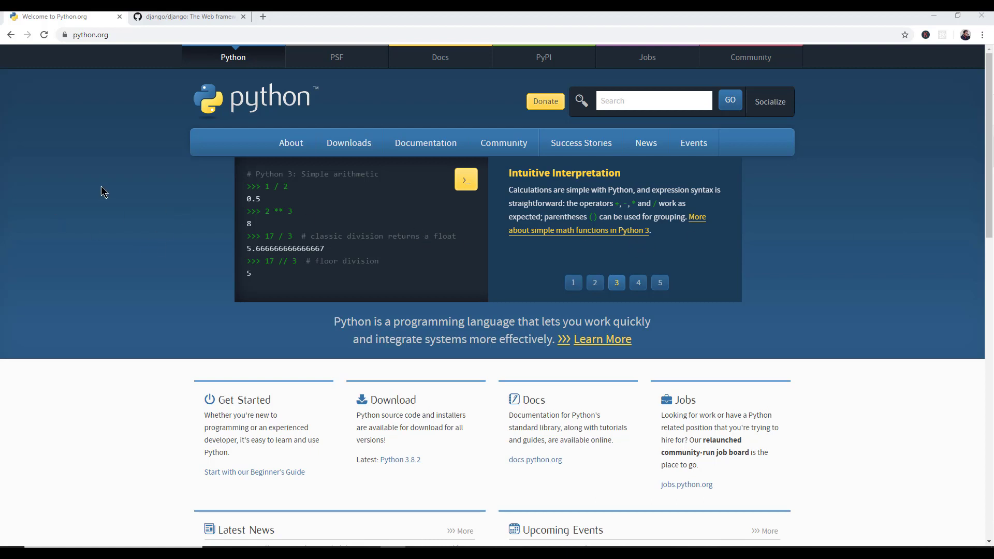
{"action": "mouse_move", "coordinate": [87, 137]}
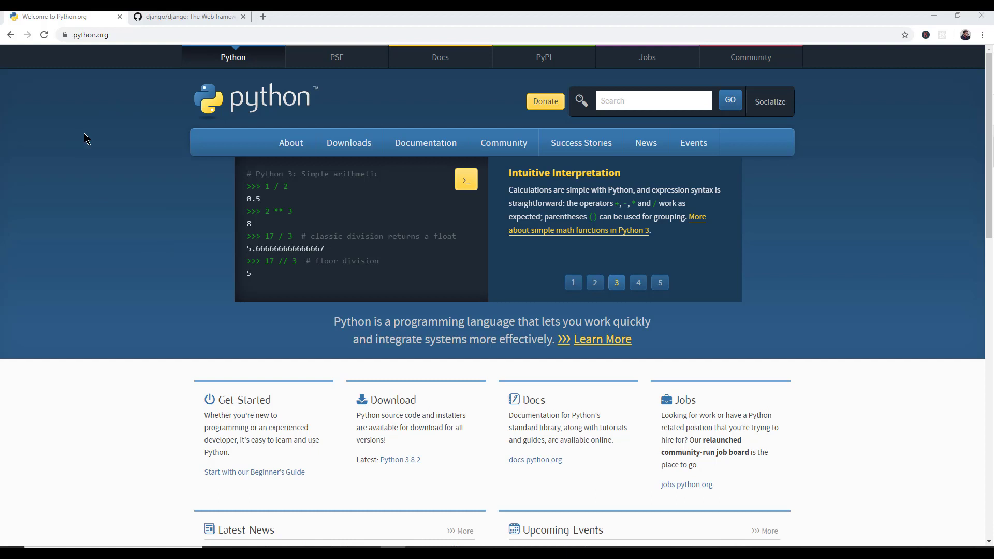
{"action": "mouse_move", "coordinate": [228, 106]}
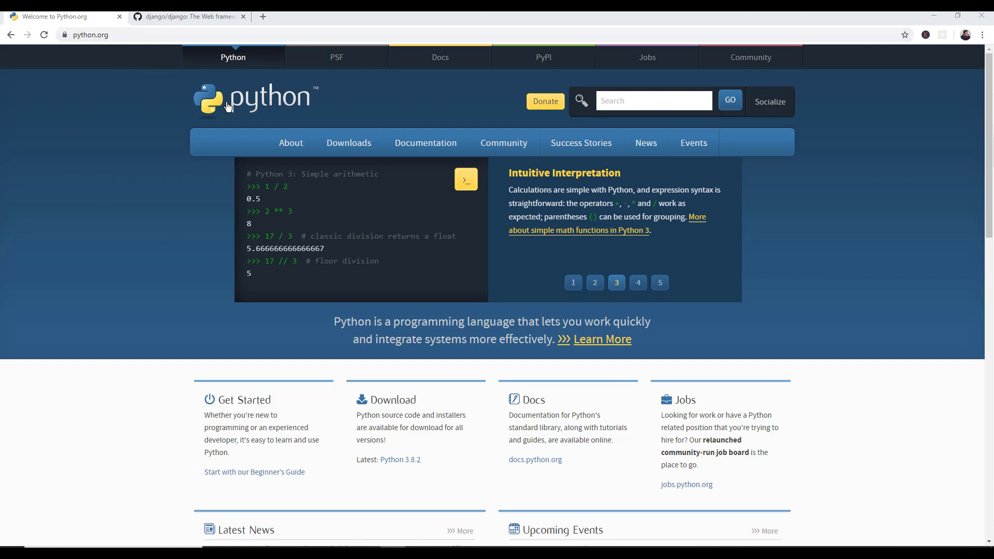
{"action": "left_click", "coordinate": [638, 282]}
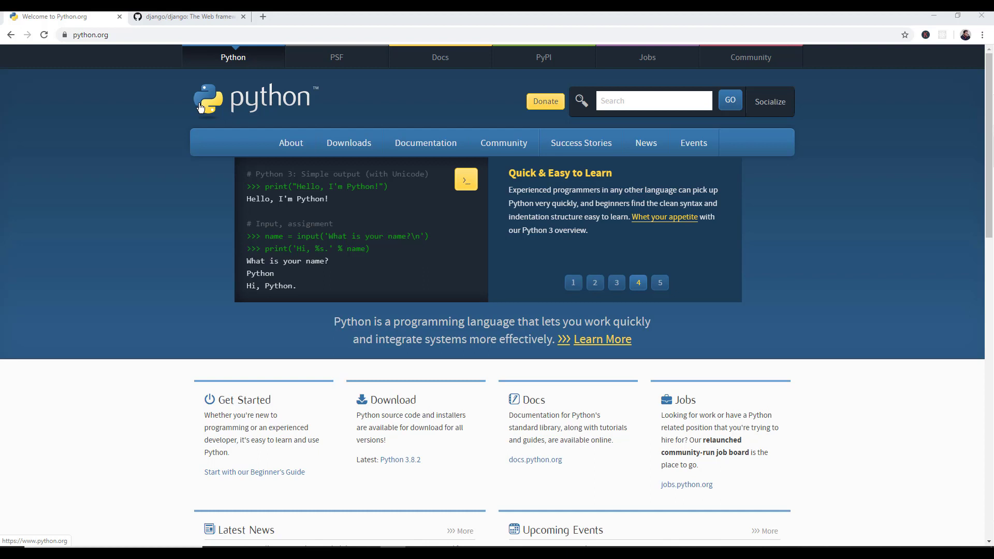
{"action": "left_click", "coordinate": [660, 283]}
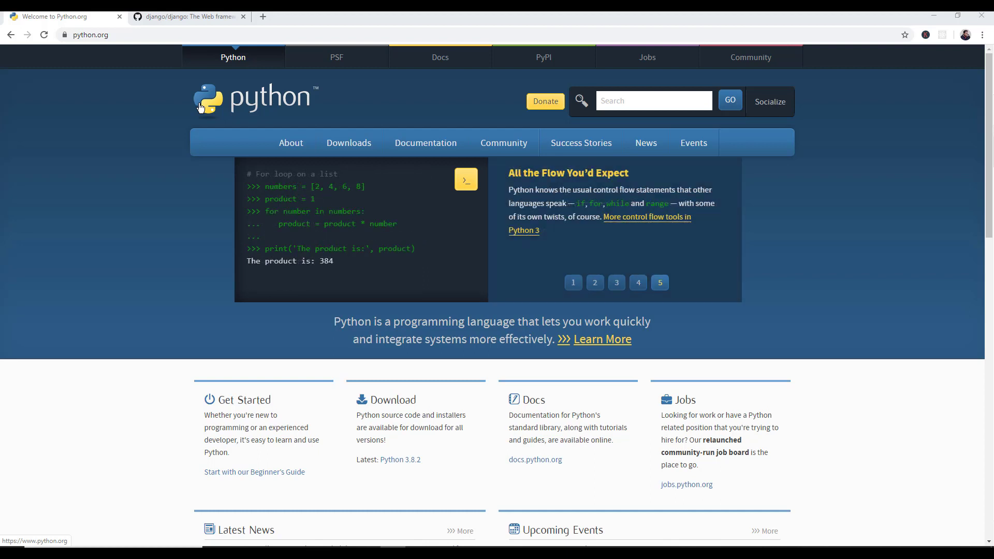
{"action": "mouse_move", "coordinate": [112, 84]}
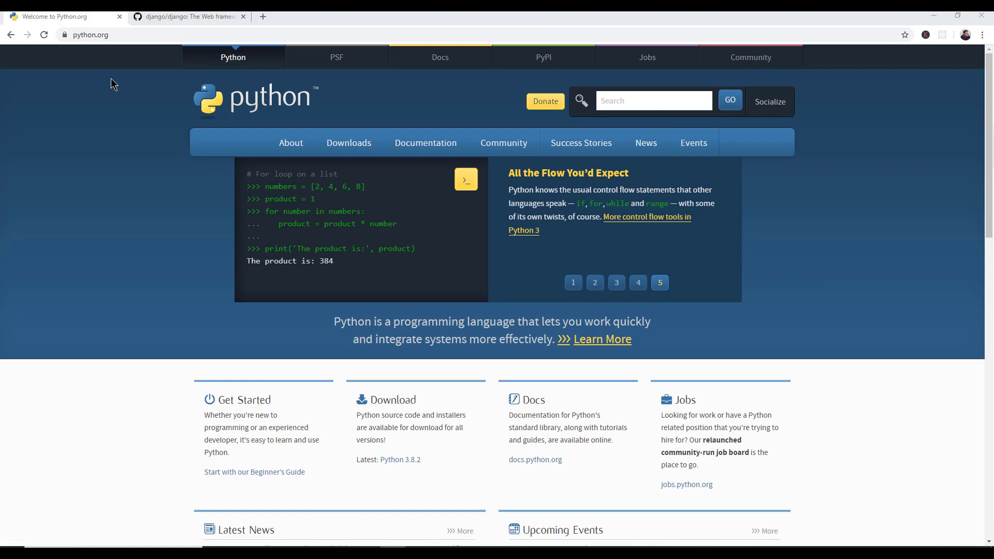
{"action": "mouse_move", "coordinate": [136, 139]}
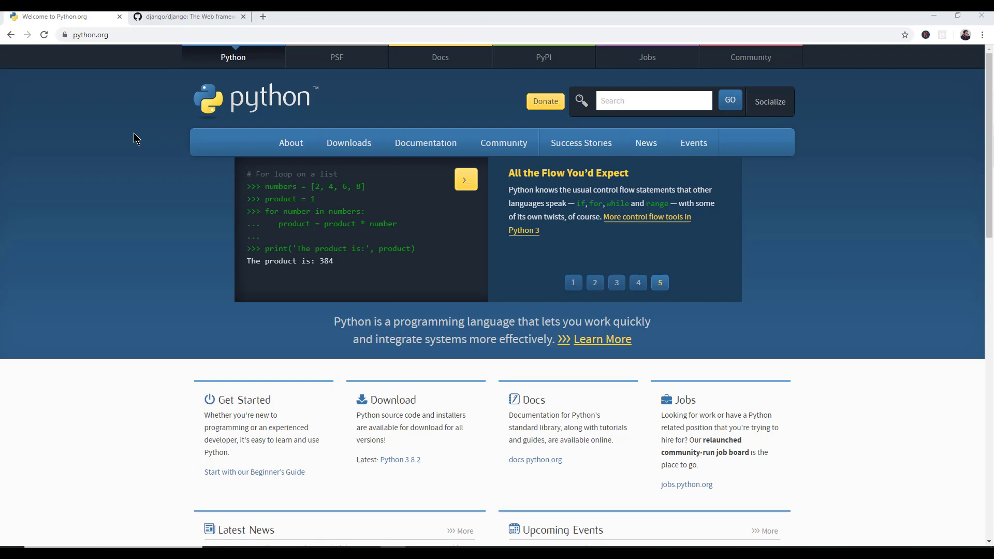
{"action": "left_click", "coordinate": [572, 283]}
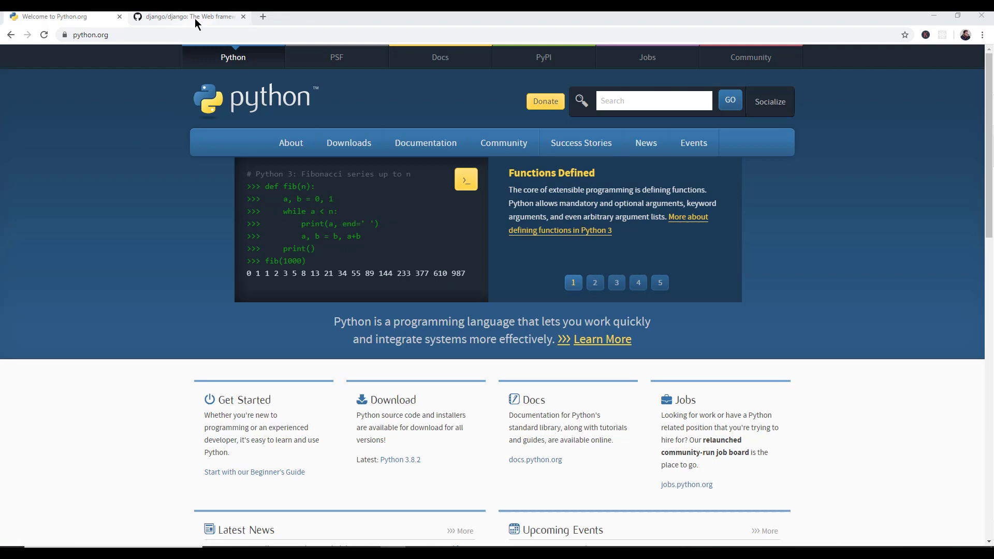
{"action": "mouse_move", "coordinate": [777, 257]}
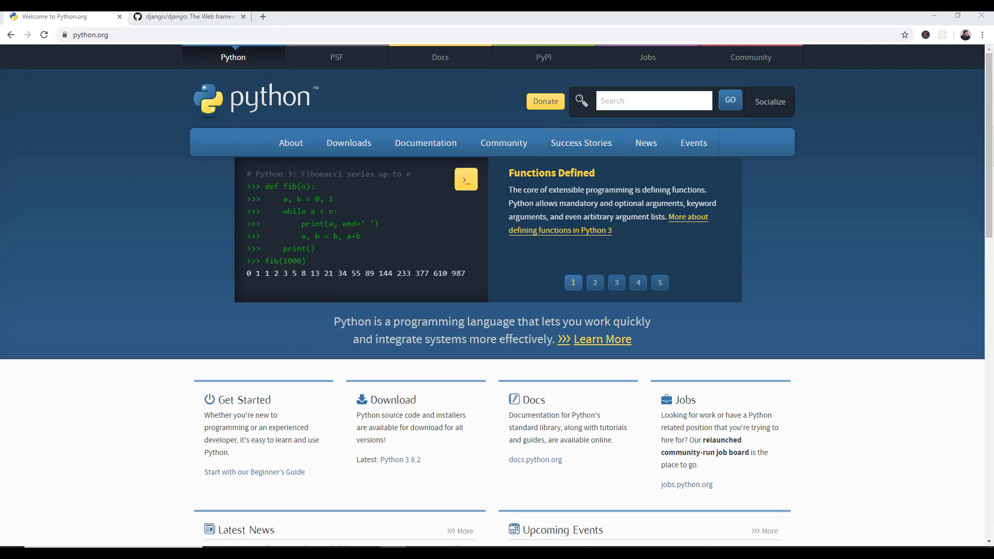
Browse django/core/exceptions.py on GitHub to the SuspiciousOperation subclasses.
{"action": "left_click", "coordinate": [188, 16]}
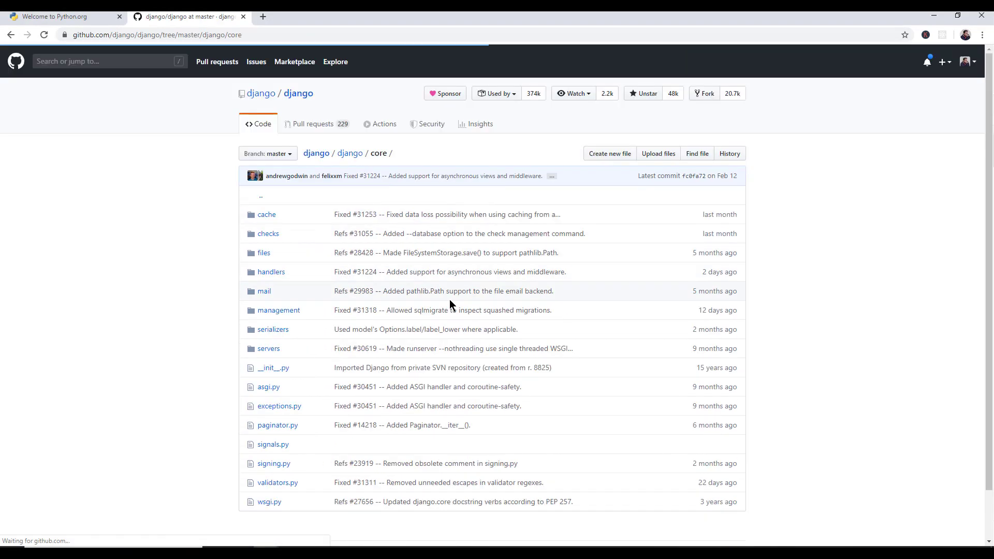
{"action": "scroll", "scroll_direction": "down", "scroll_amount": 3}
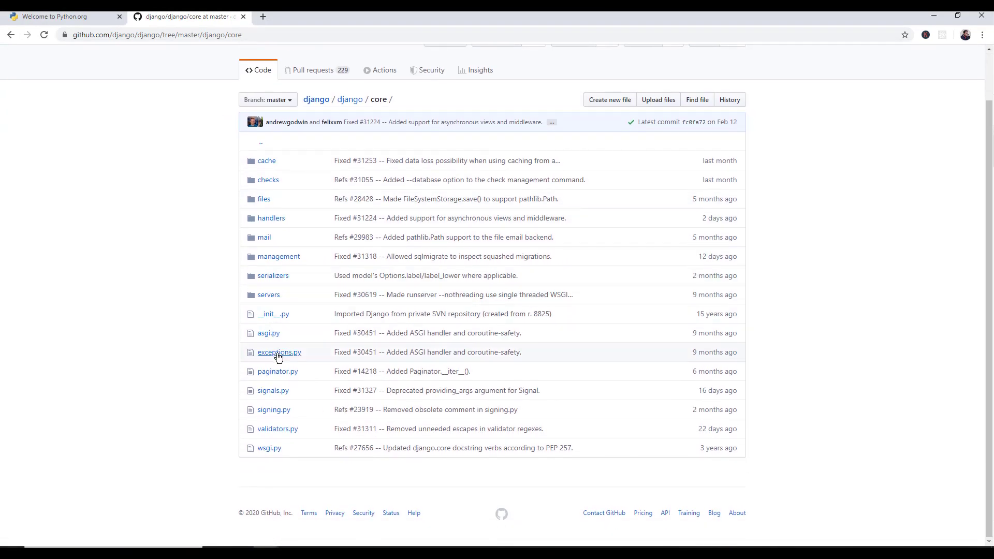
{"action": "left_click", "coordinate": [278, 352]}
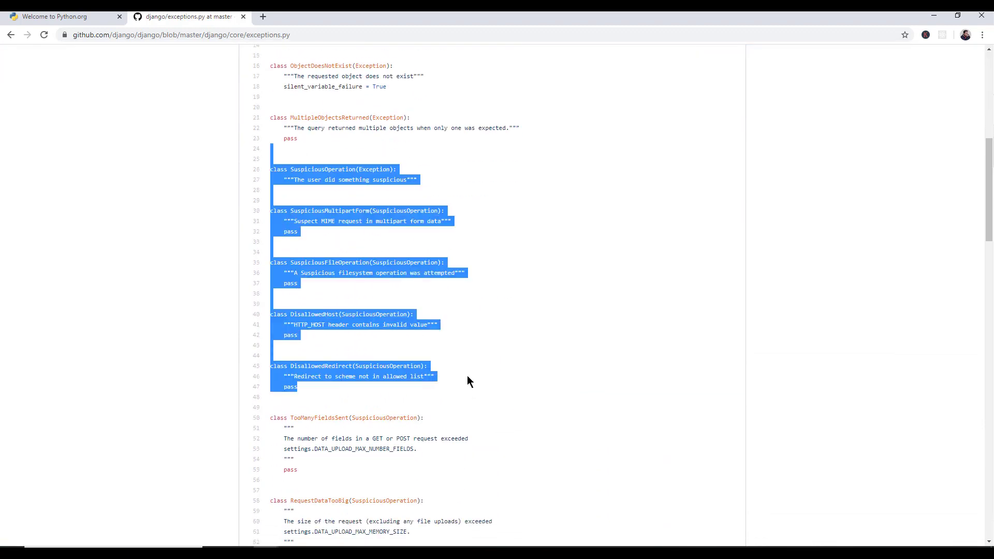
{"action": "scroll", "scroll_direction": "down", "scroll_amount": 3}
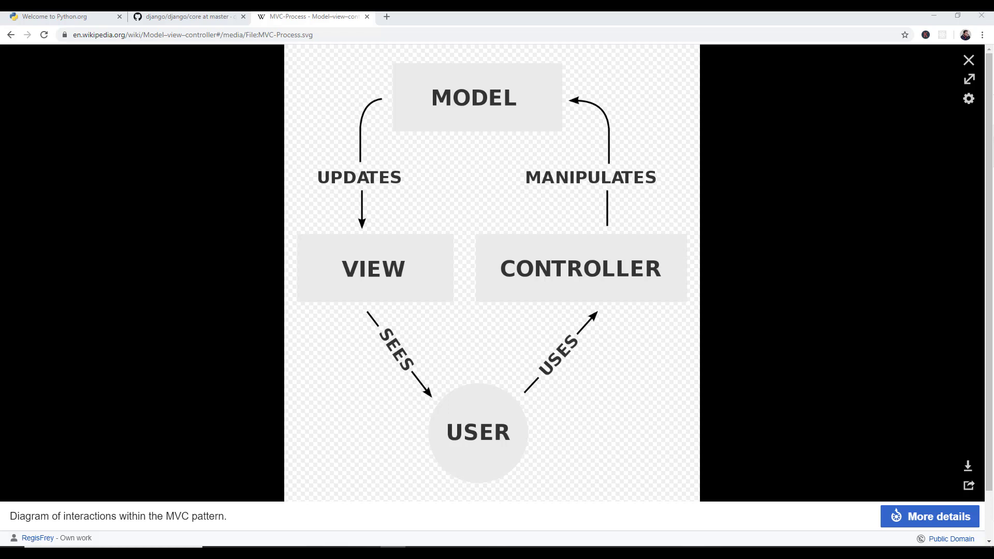
{"action": "mouse_move", "coordinate": [962, 309]}
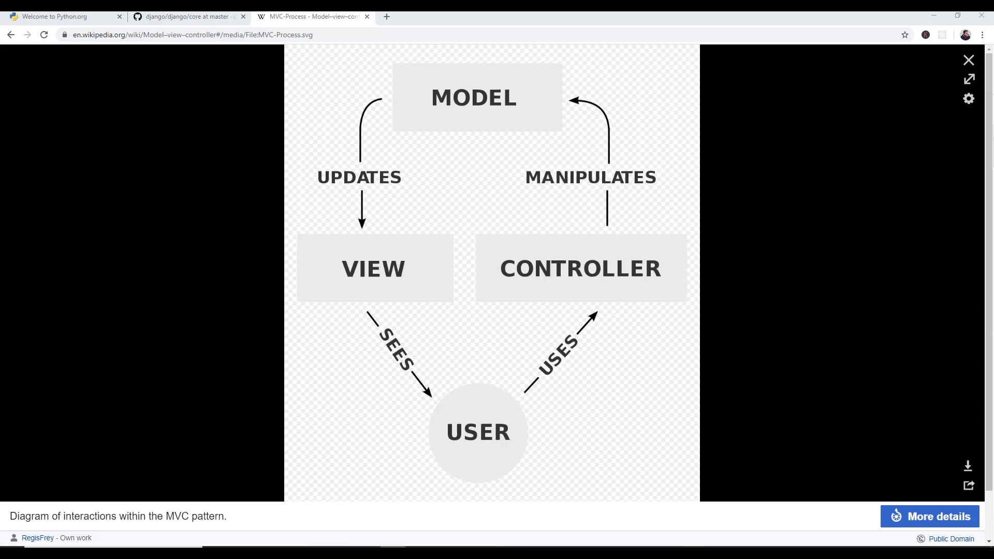
{"action": "mouse_move", "coordinate": [640, 311]}
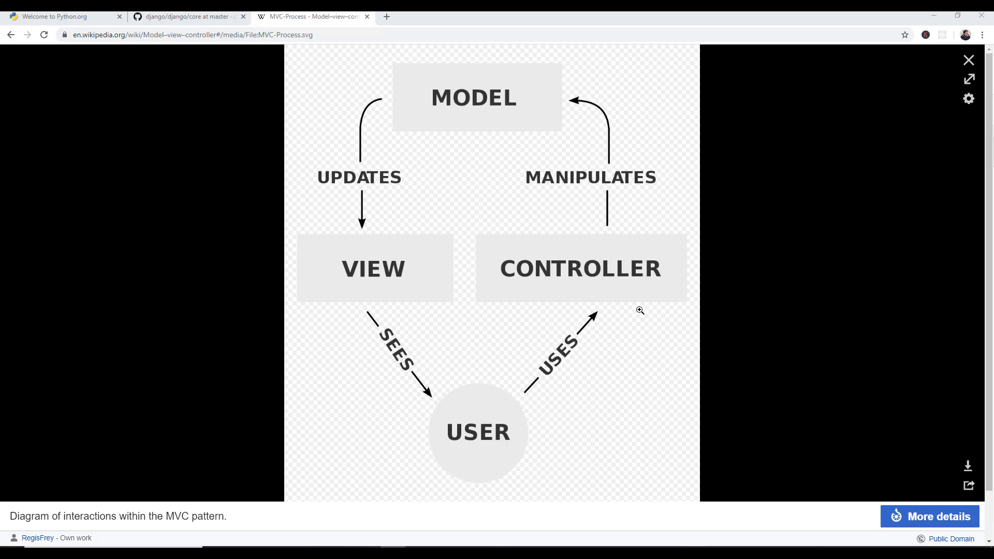
{"action": "mouse_move", "coordinate": [463, 95]}
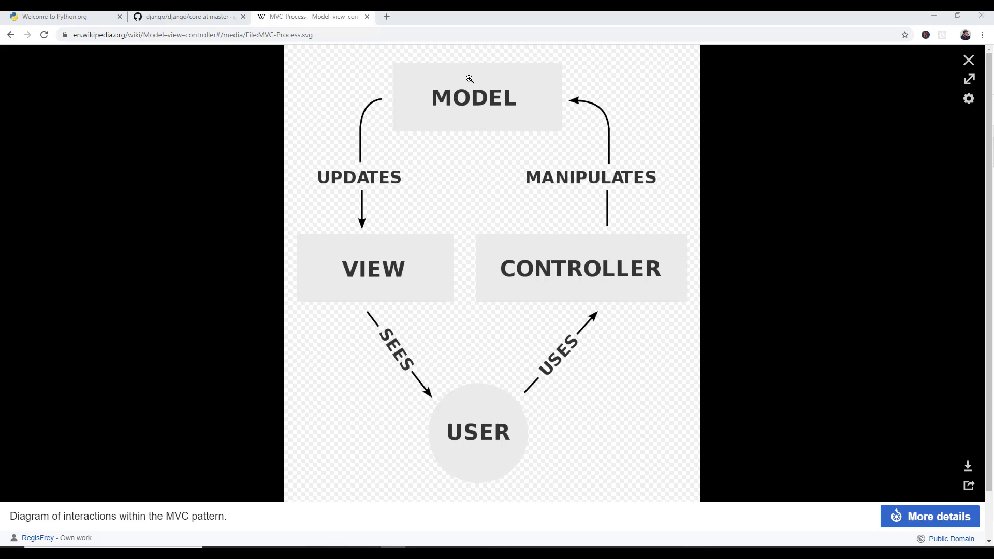
{"action": "mouse_move", "coordinate": [481, 102]}
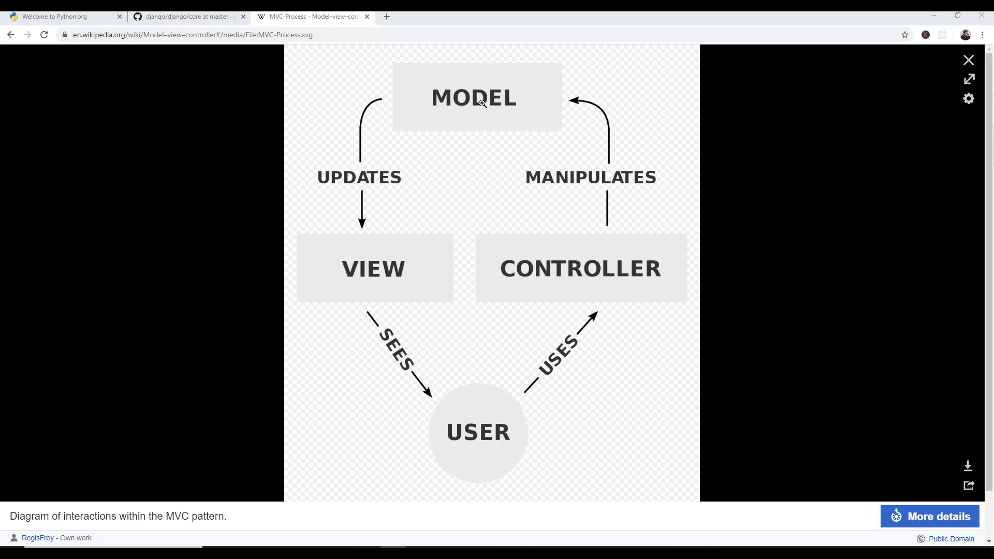
{"action": "mouse_move", "coordinate": [417, 106]}
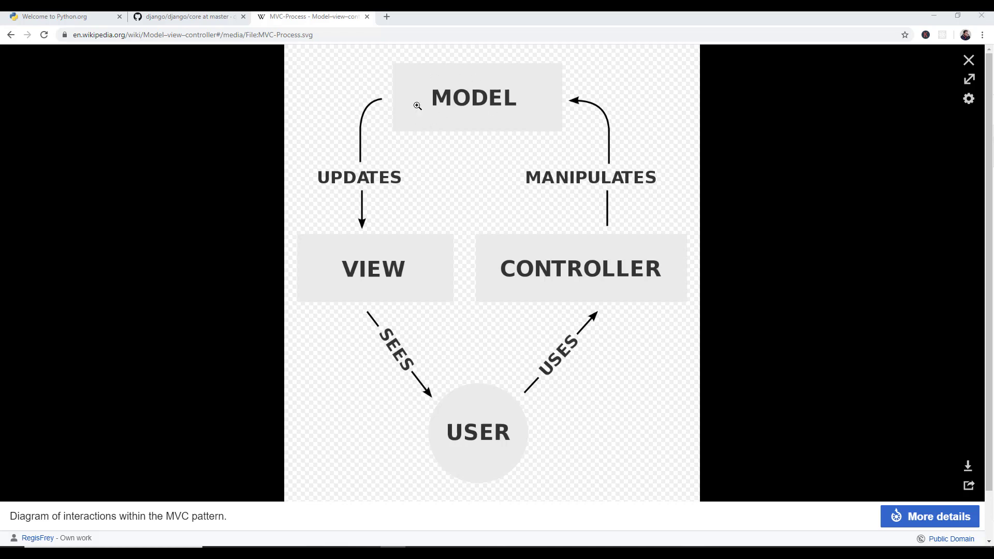
{"action": "mouse_move", "coordinate": [437, 130]}
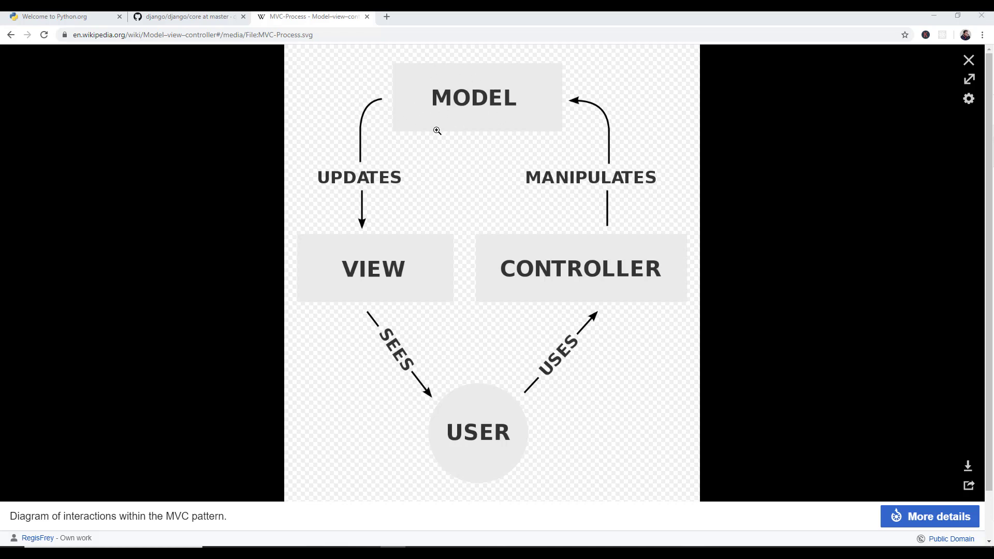
{"action": "mouse_move", "coordinate": [423, 95]}
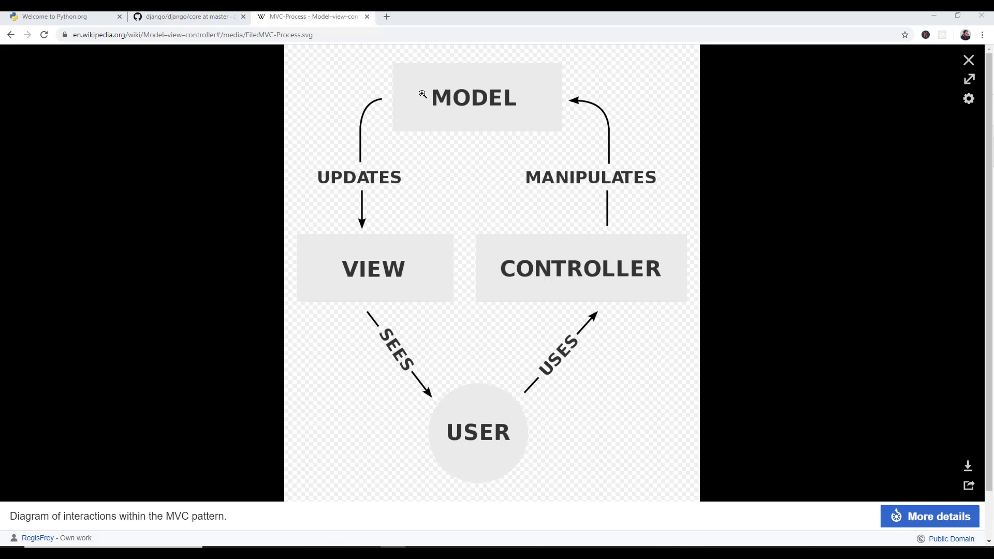
{"action": "mouse_move", "coordinate": [489, 84]}
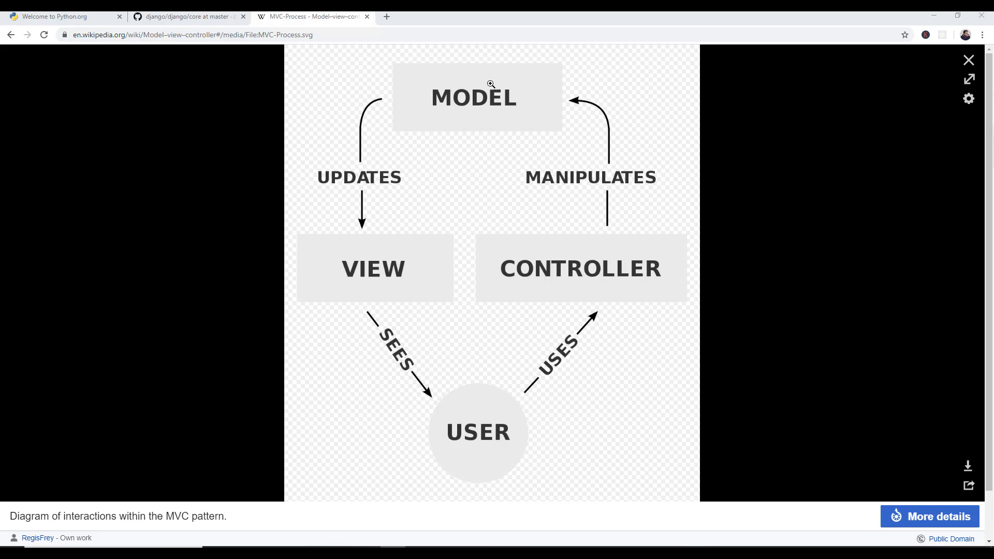
{"action": "mouse_move", "coordinate": [328, 224]}
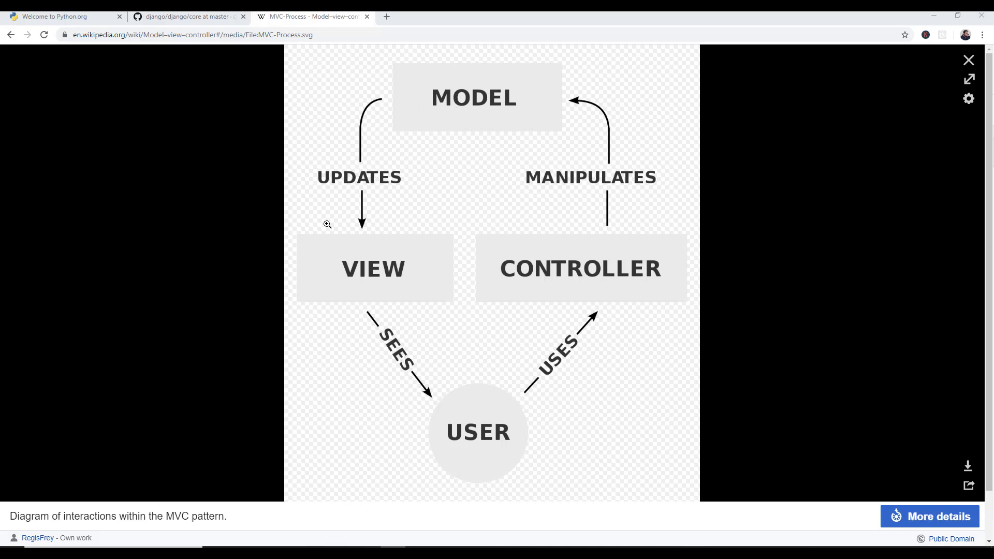
{"action": "mouse_move", "coordinate": [344, 294]}
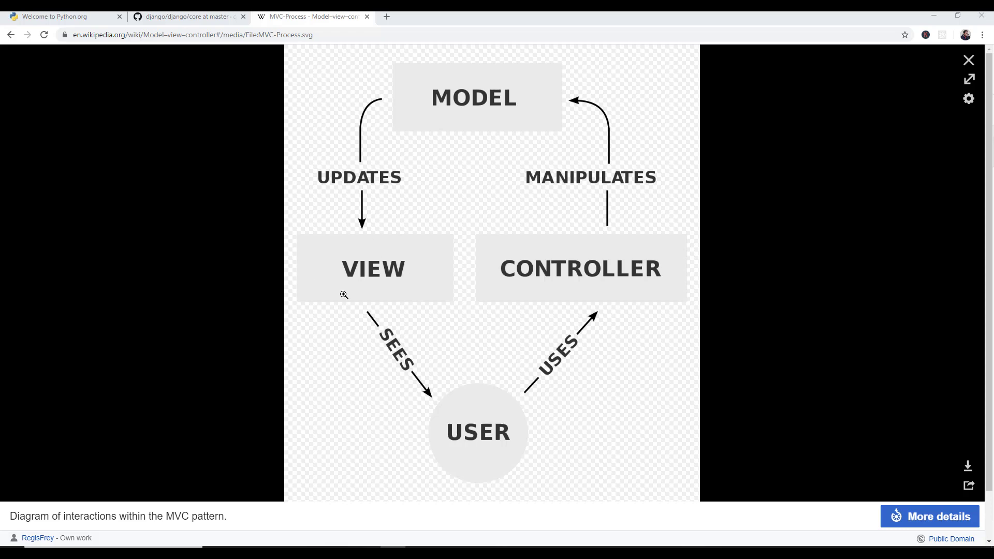
{"action": "mouse_move", "coordinate": [383, 270]}
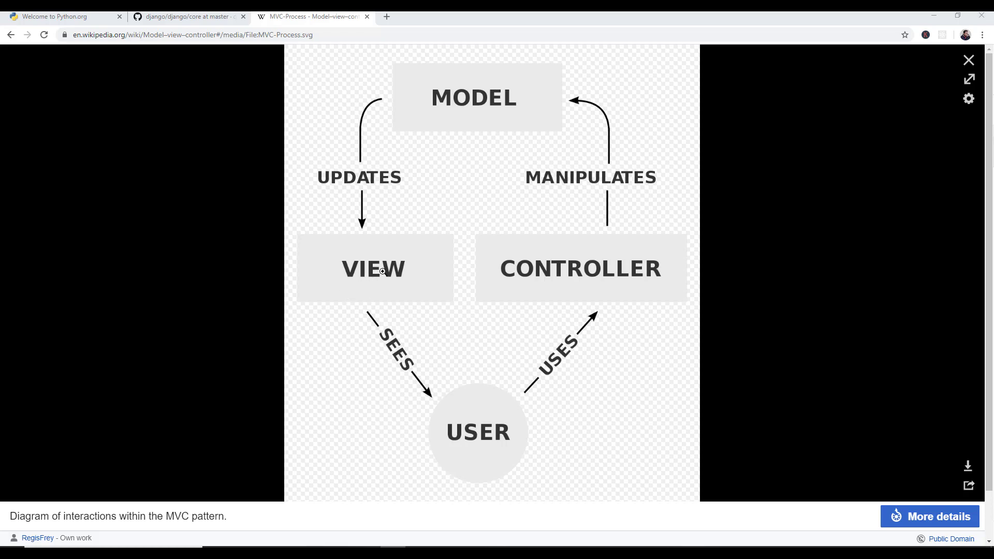
{"action": "mouse_move", "coordinate": [409, 241]}
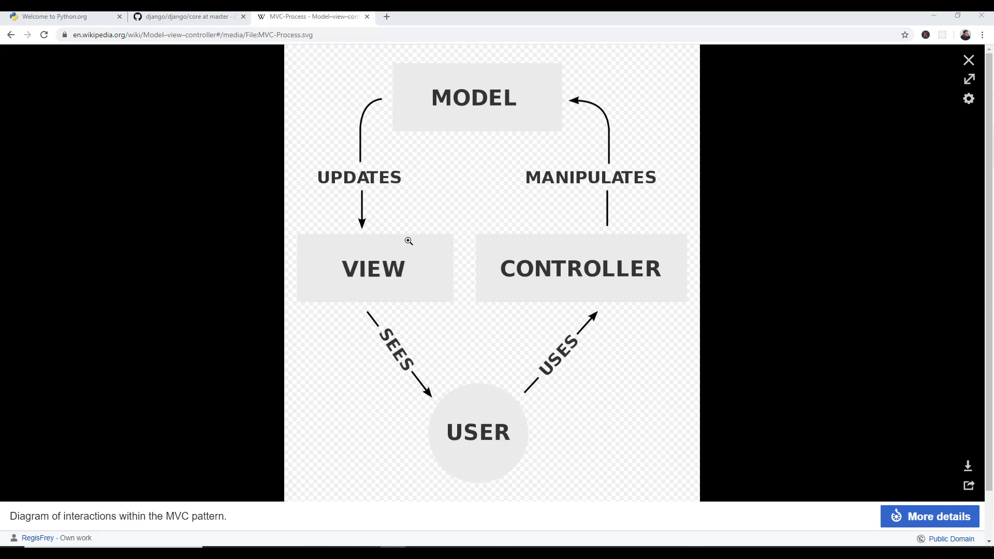
{"action": "mouse_move", "coordinate": [561, 288]}
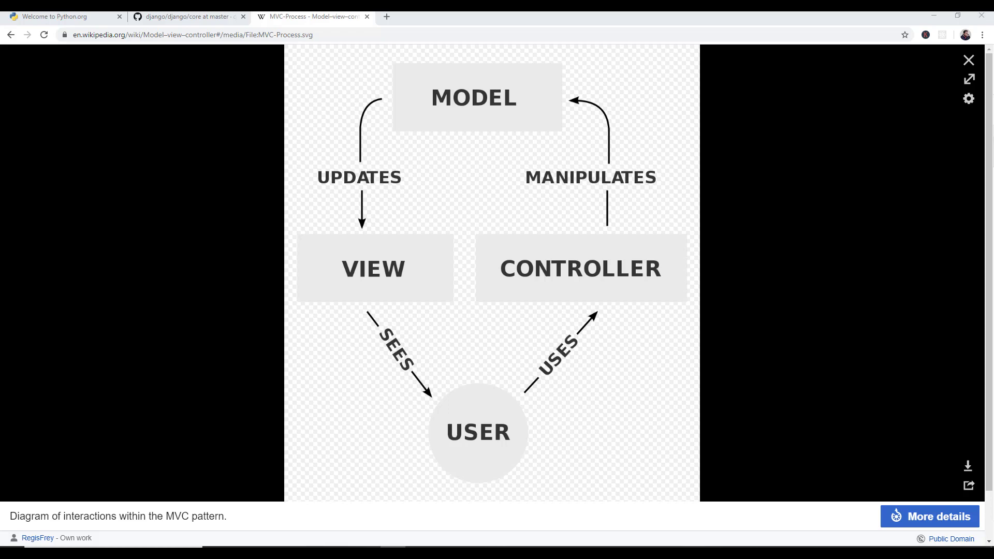
{"action": "mouse_move", "coordinate": [620, 297]}
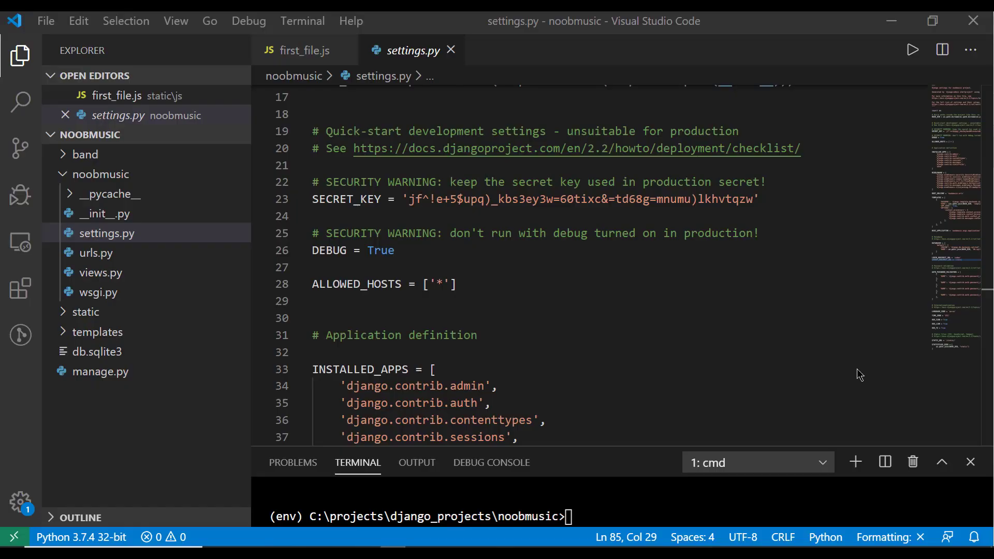
{"action": "mouse_move", "coordinate": [140, 227]}
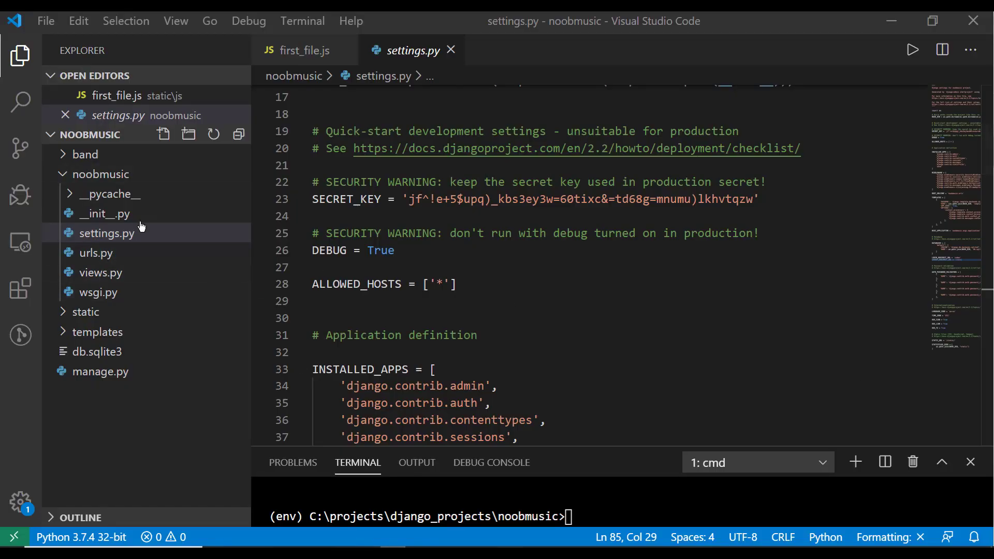
{"action": "mouse_move", "coordinate": [160, 266]}
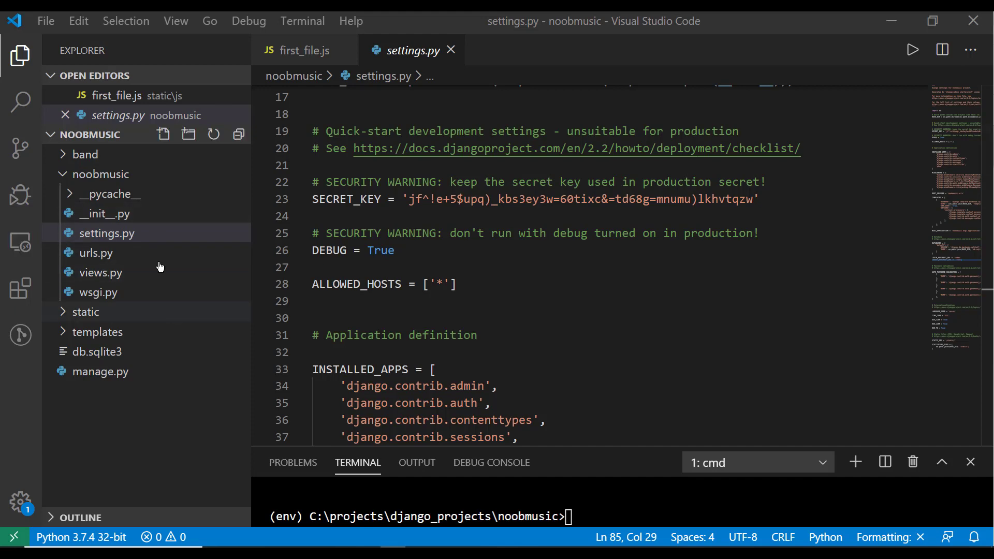
{"action": "mouse_move", "coordinate": [106, 233]}
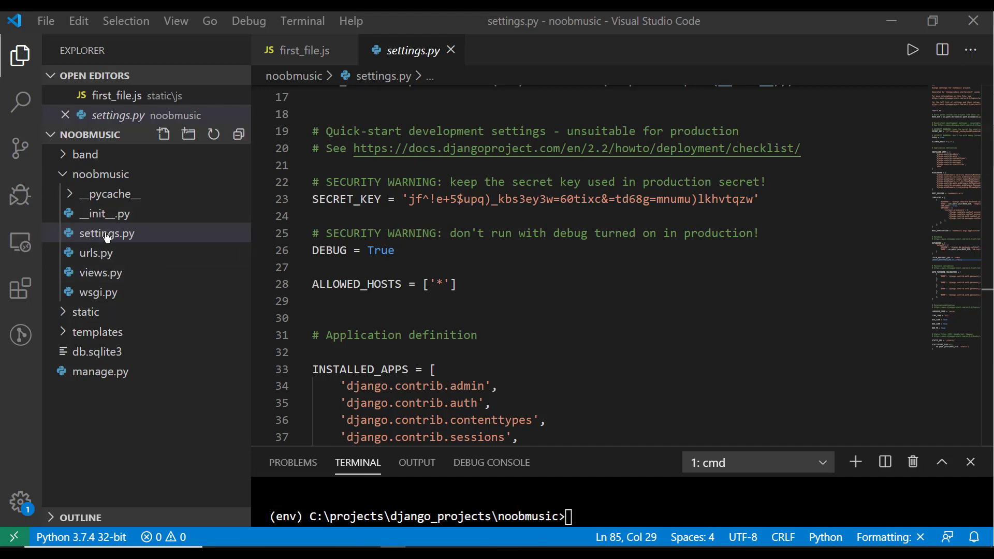
{"action": "mouse_move", "coordinate": [106, 233]}
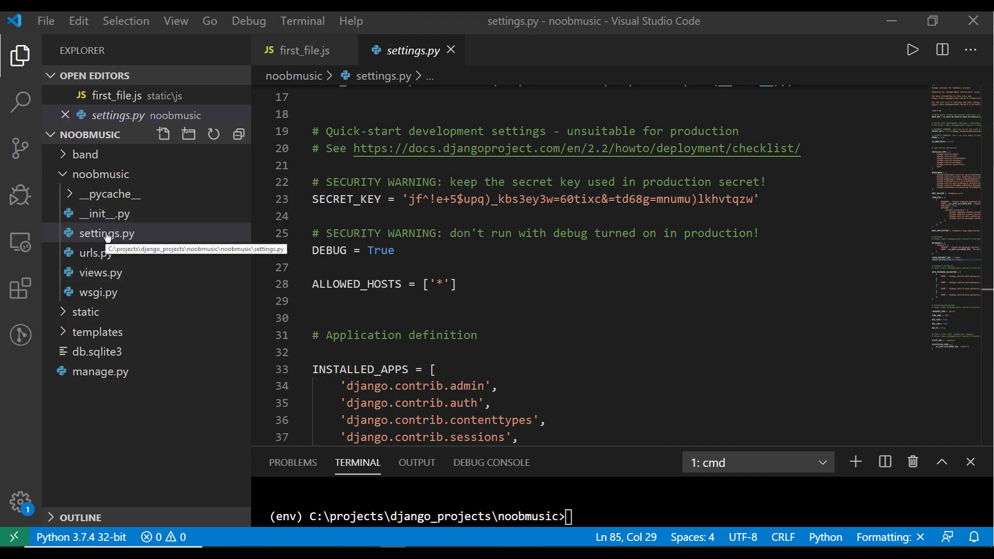
{"action": "mouse_move", "coordinate": [114, 224]}
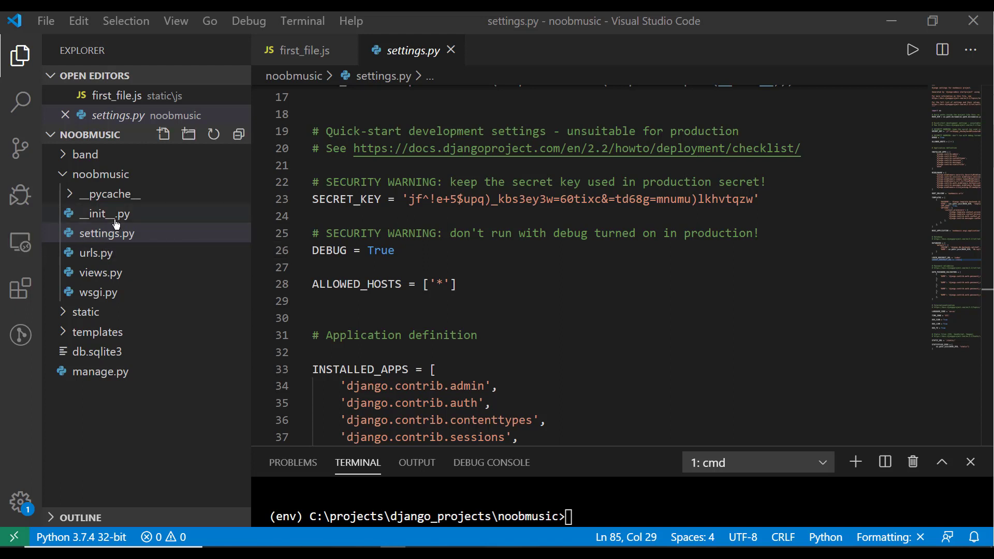
{"action": "mouse_move", "coordinate": [98, 189]}
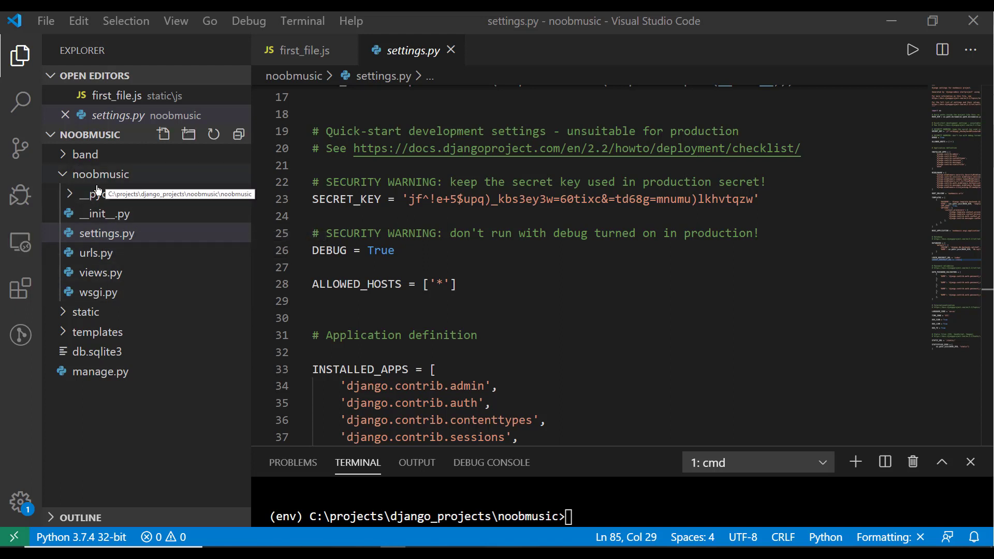
View the index.html template's Header section and the templates and registration folders.
{"action": "left_click", "coordinate": [99, 331]}
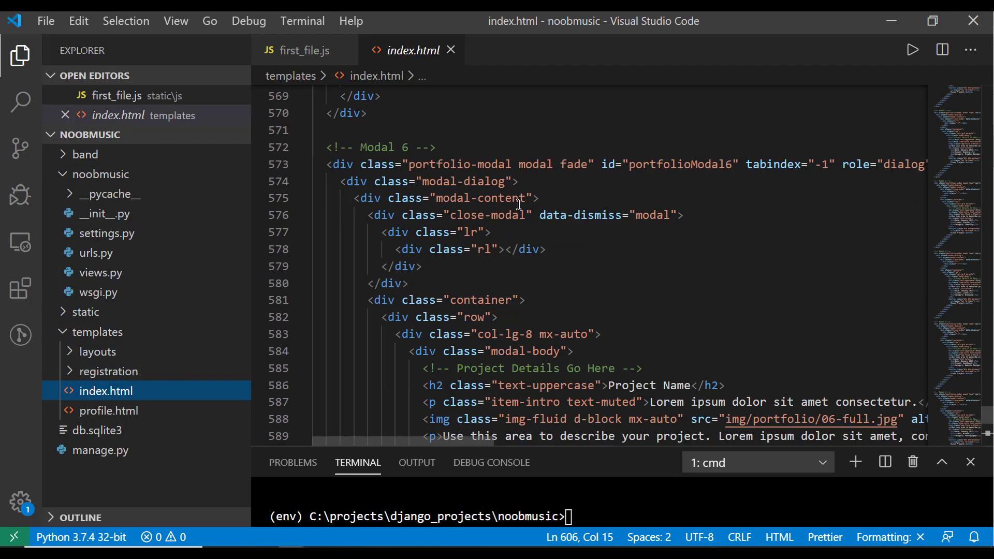
{"action": "scroll", "scroll_direction": "up", "scroll_amount": 3}
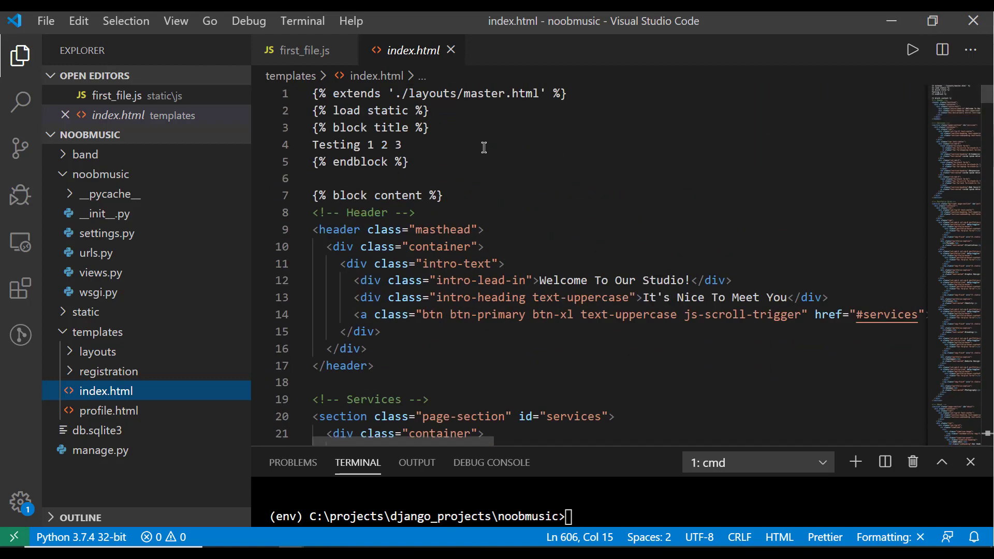
{"action": "left_click", "coordinate": [417, 212]}
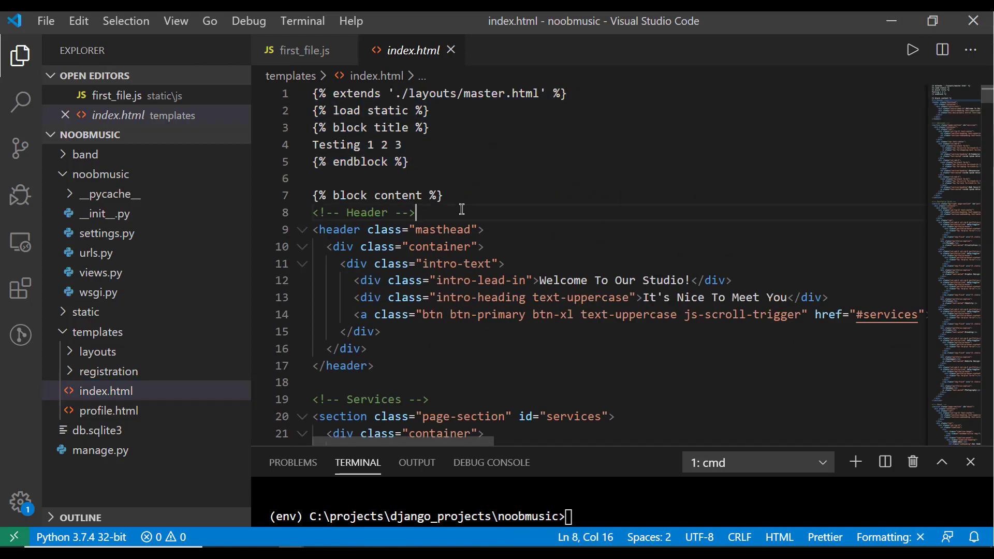
{"action": "scroll", "scroll_direction": "down", "scroll_amount": 3}
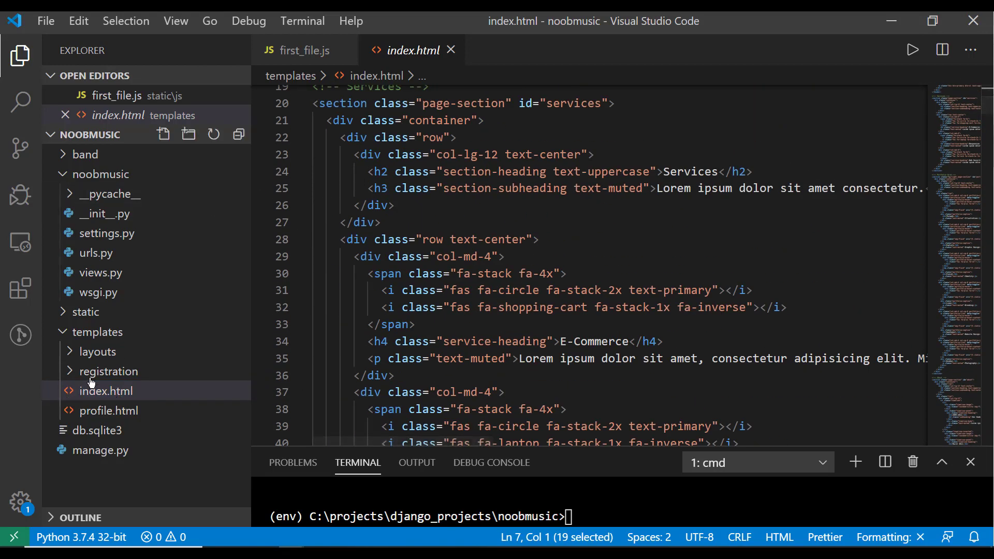
{"action": "left_click", "coordinate": [110, 371]}
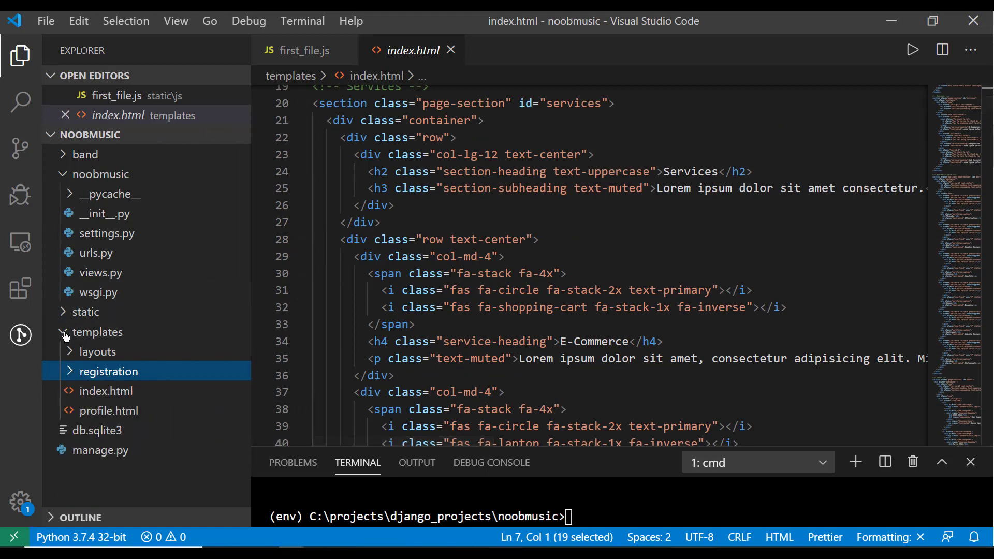
{"action": "left_click", "coordinate": [98, 331]}
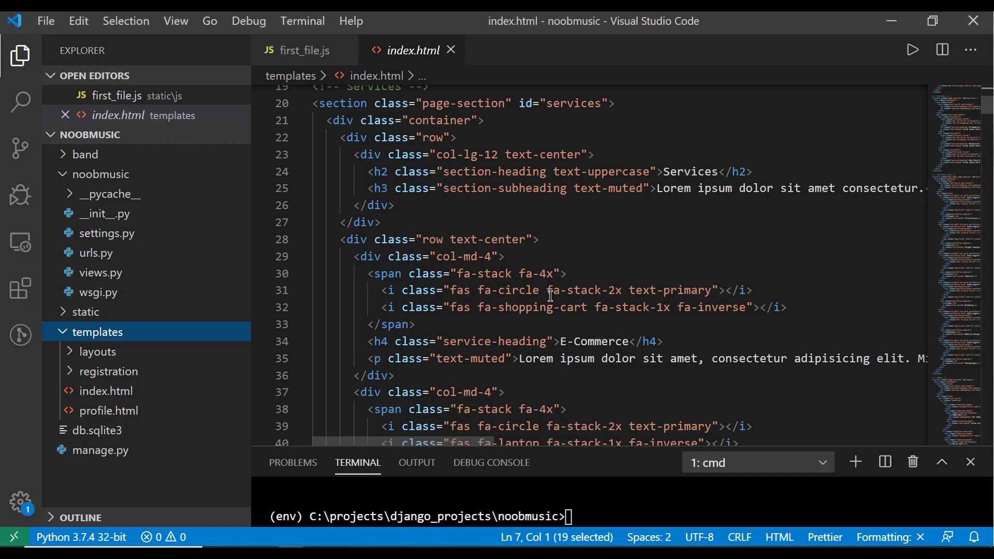
Review views.py's index, register and profile functions, then return to index.html.
{"action": "left_click", "coordinate": [100, 273]}
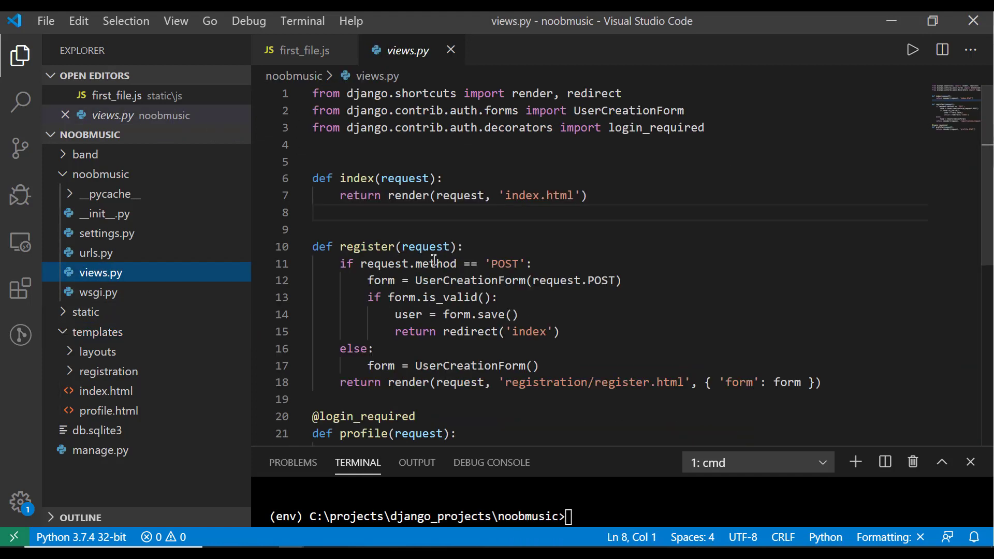
{"action": "scroll", "scroll_direction": "down", "scroll_amount": 3}
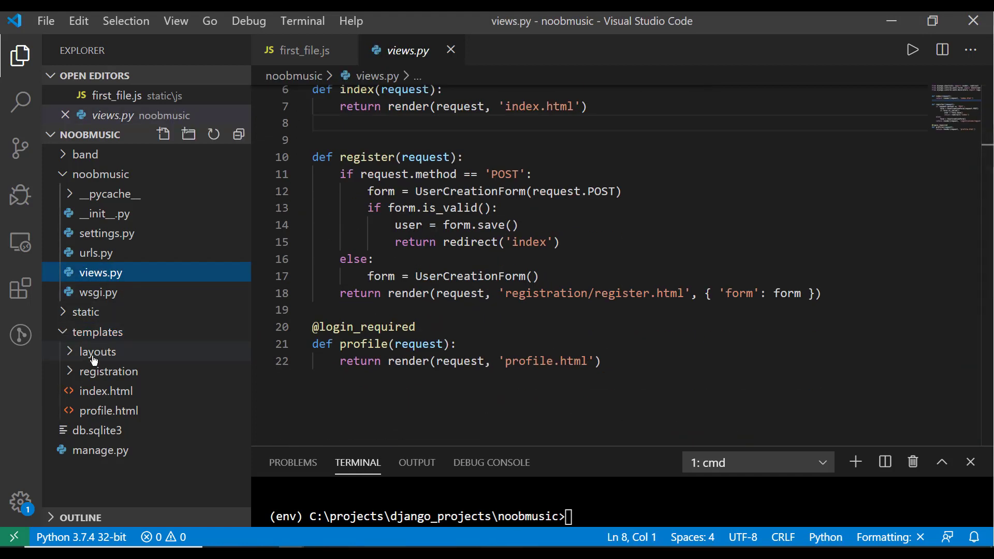
{"action": "left_click", "coordinate": [104, 391]}
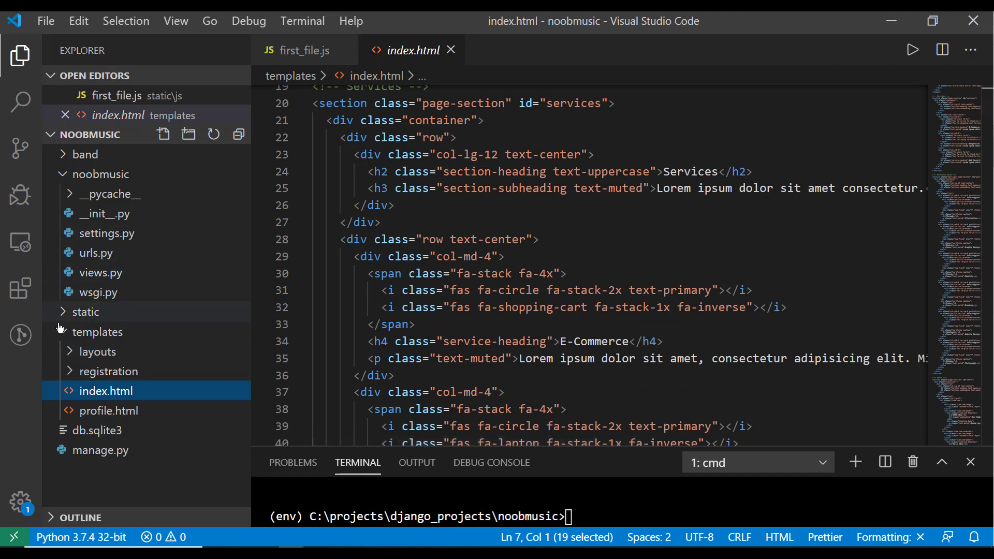
{"action": "mouse_move", "coordinate": [71, 194]}
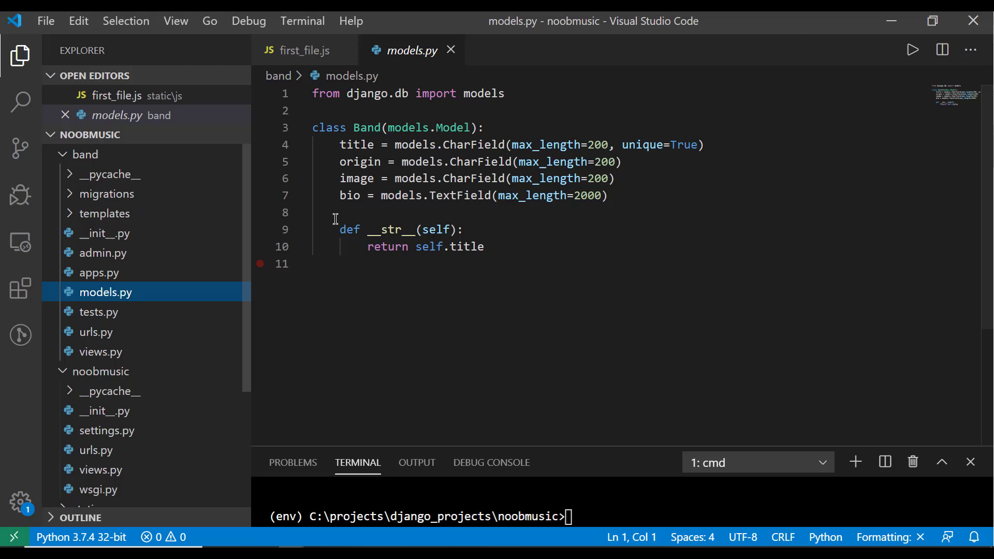
Select all the Band model code in models.py and switch to the Django security releases post.
{"action": "key", "text": "ctrl+a"}
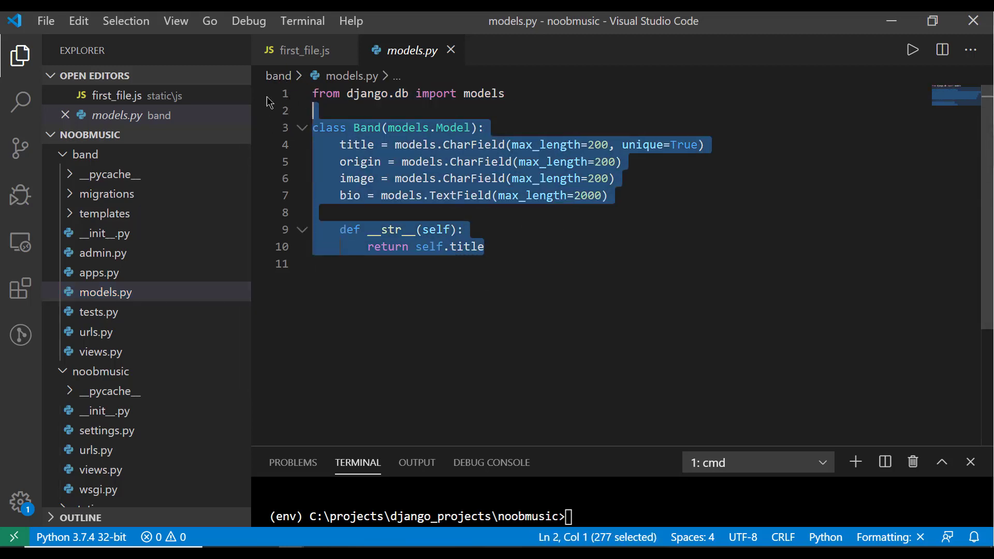
{"action": "left_click", "coordinate": [485, 247]}
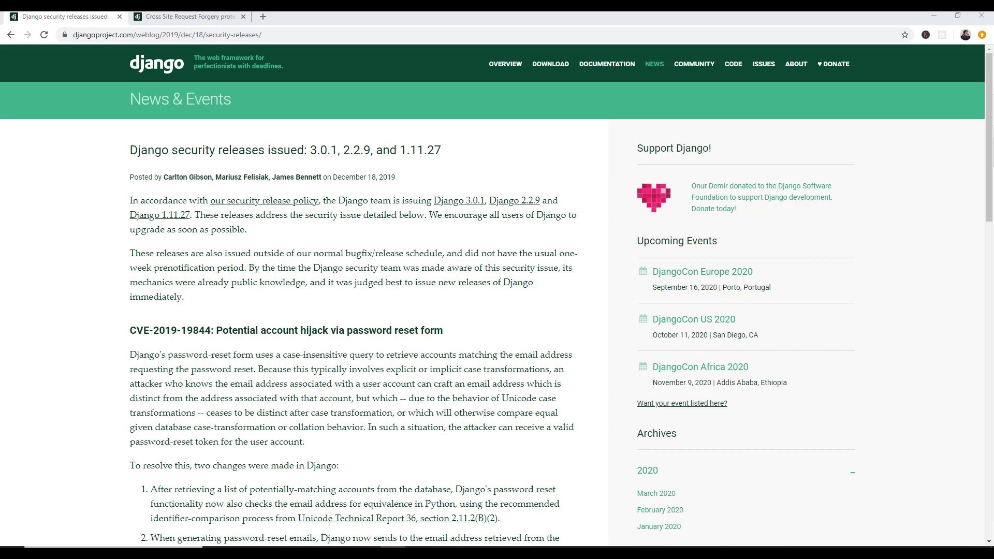
Show the Django 3.0 CSRF protection documentation and focus its search box.
{"action": "left_click", "coordinate": [187, 15]}
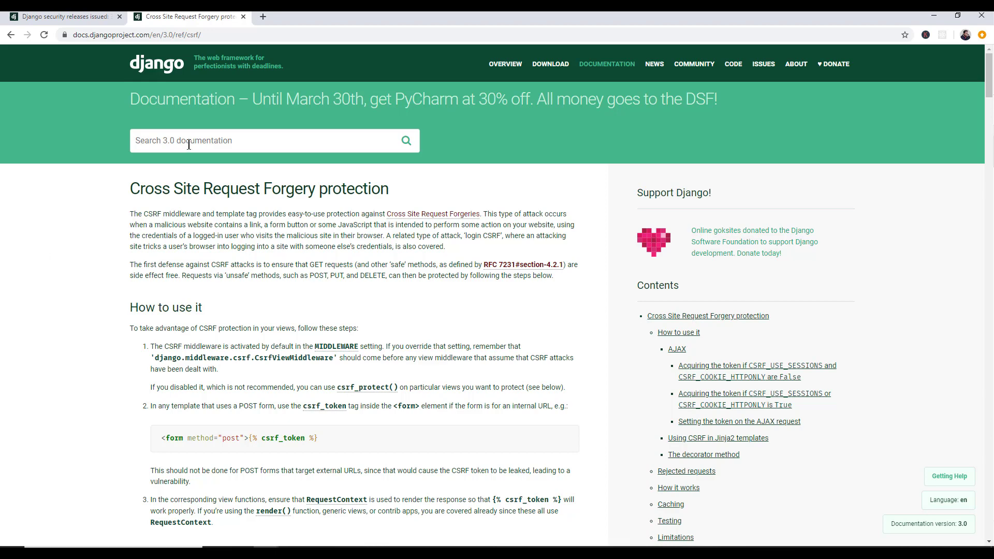
{"action": "left_click", "coordinate": [63, 15]}
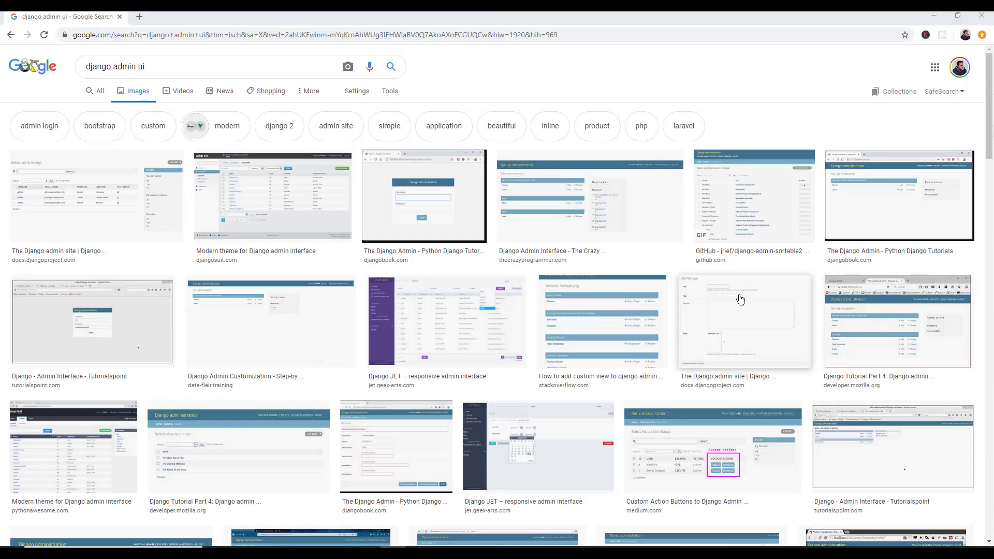
{"action": "mouse_move", "coordinate": [567, 309]}
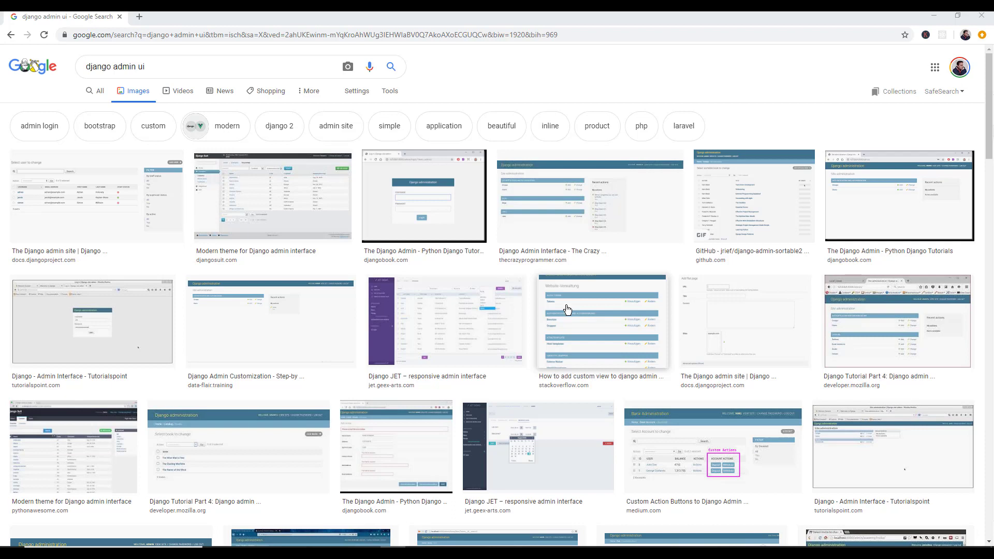
{"action": "mouse_move", "coordinate": [531, 254]}
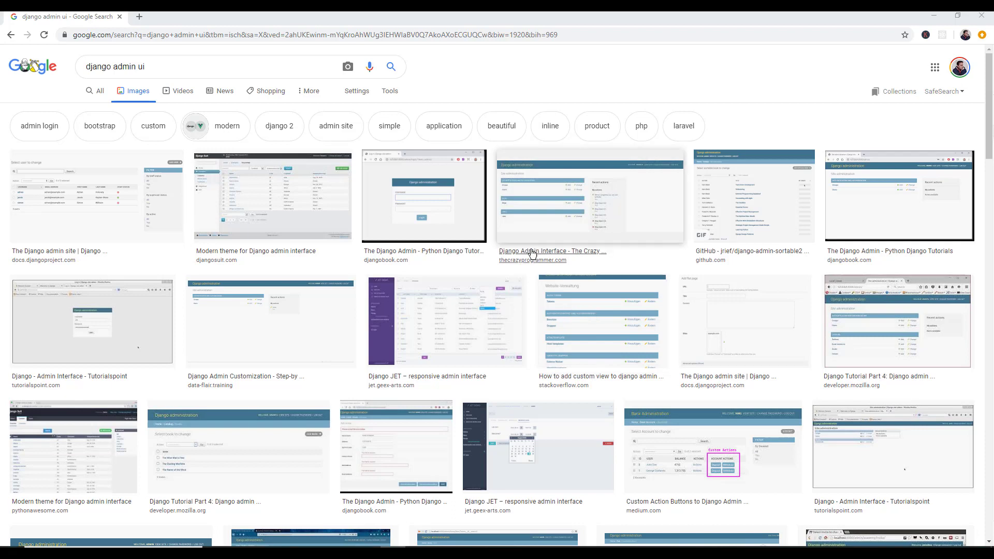
{"action": "mouse_move", "coordinate": [456, 212]}
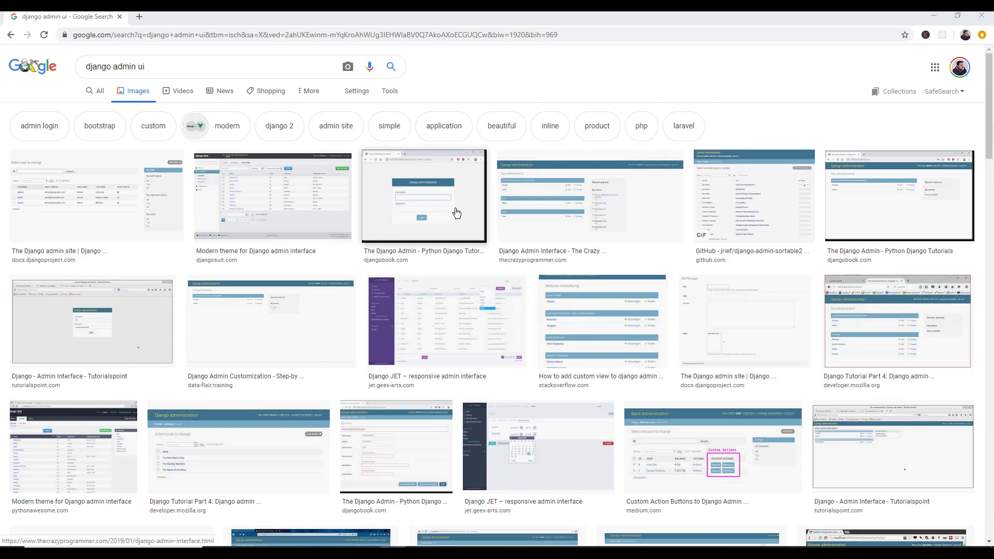
Enlarge the jrief/django-admin-sortable2 image result, then bring up the band app's admin.py.
{"action": "left_click", "coordinate": [751, 196]}
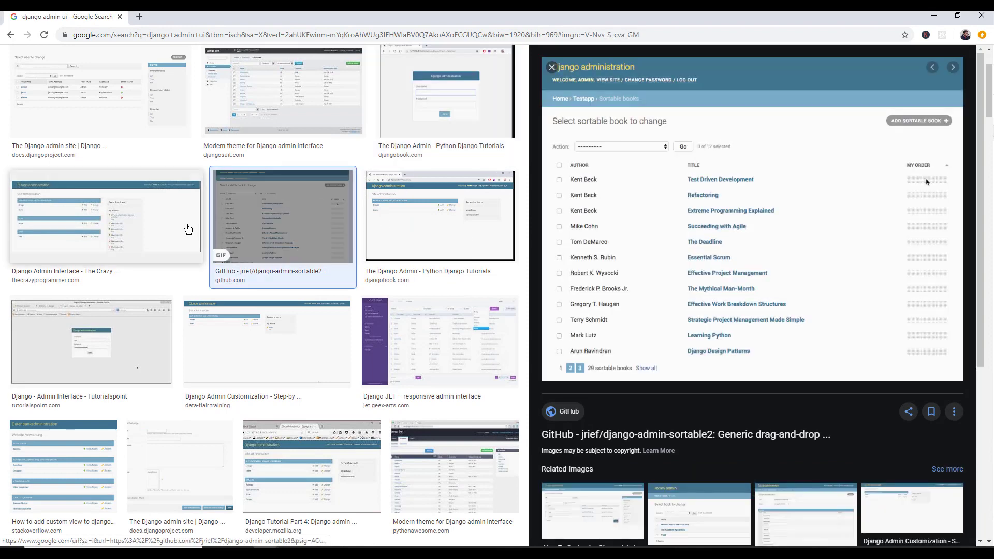
{"action": "mouse_move", "coordinate": [436, 171]}
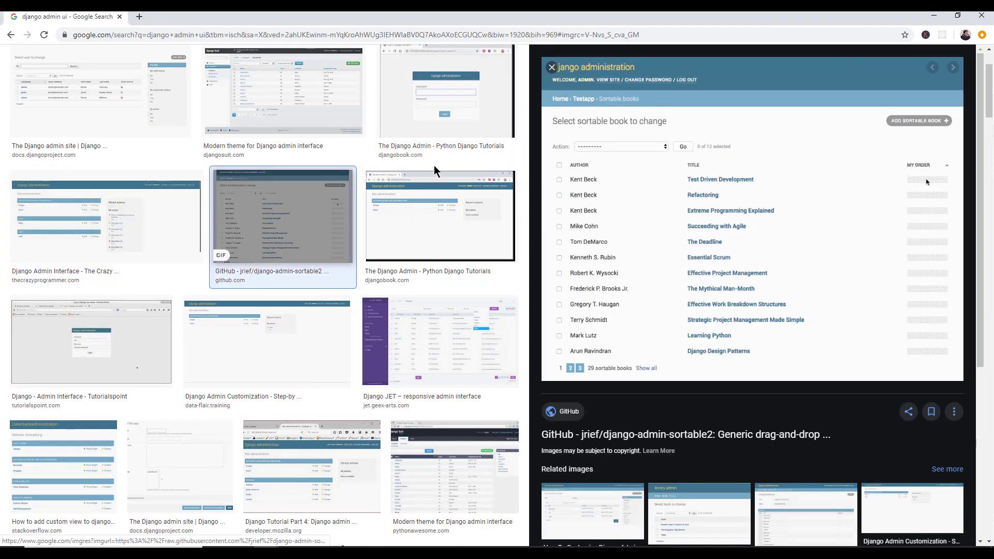
{"action": "left_click", "coordinate": [559, 210]}
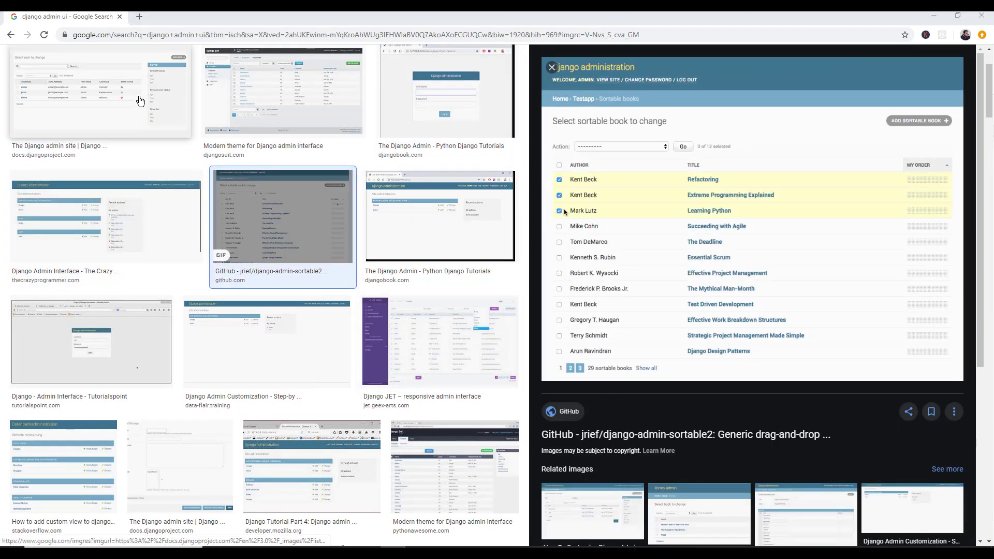
{"action": "left_click", "coordinate": [99, 94]}
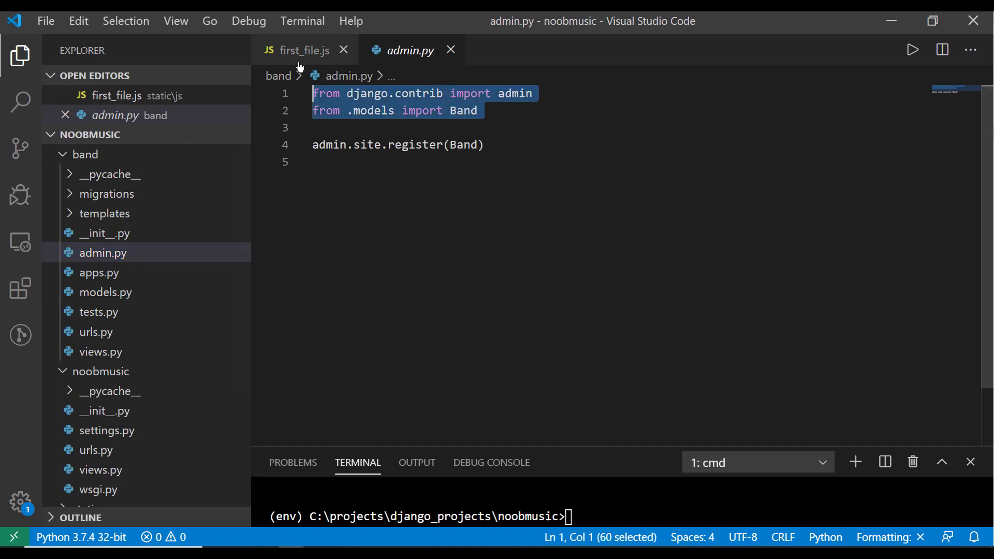
Look through the band app's models.py fields, tests.py, urls.py and apps.py BandConfig.
{"action": "left_click", "coordinate": [105, 292]}
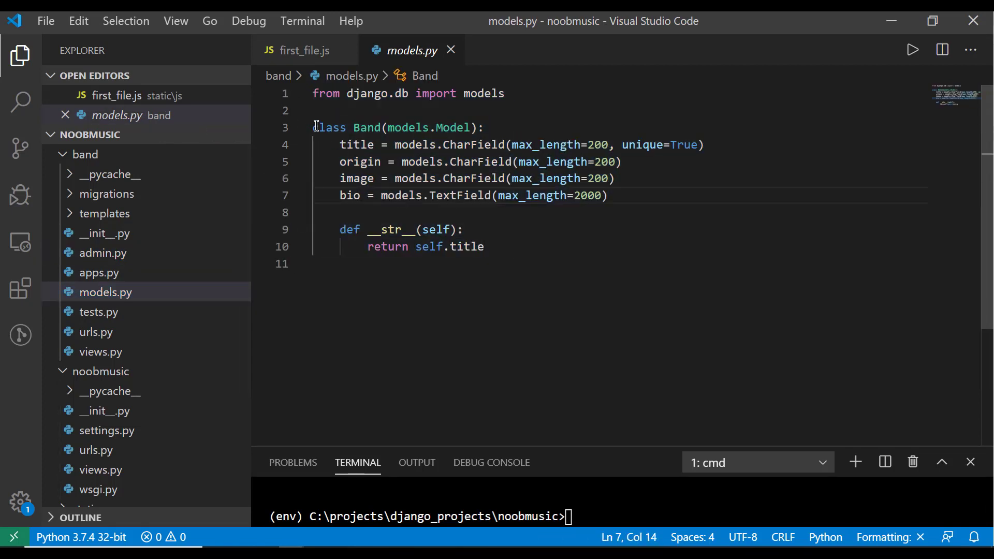
{"action": "double_click", "coordinate": [357, 145]}
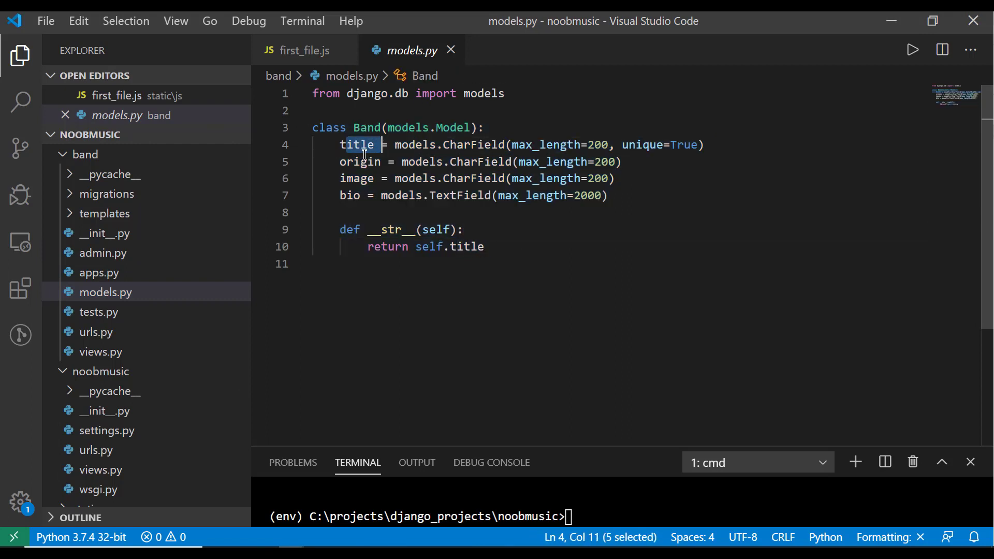
{"action": "double_click", "coordinate": [349, 195]}
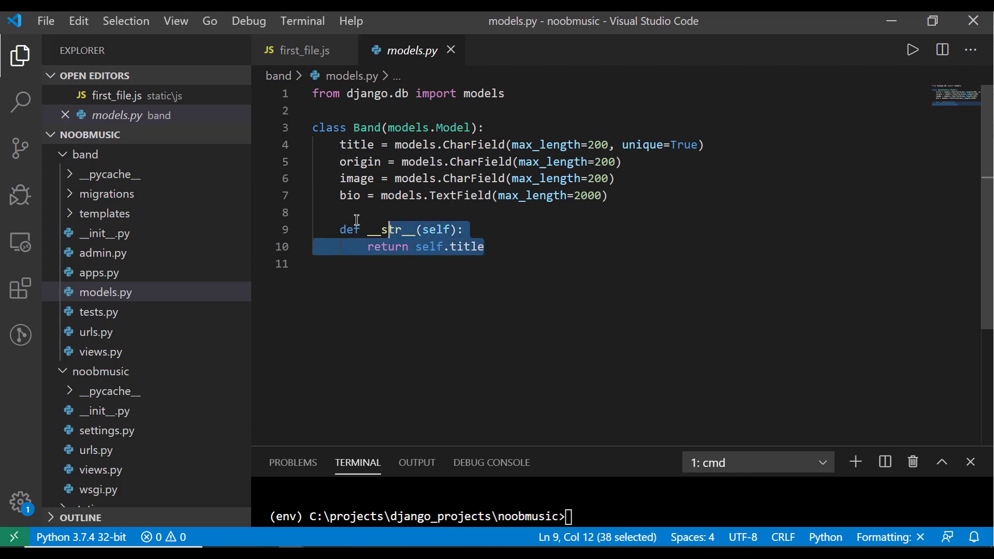
{"action": "left_click", "coordinate": [100, 311]}
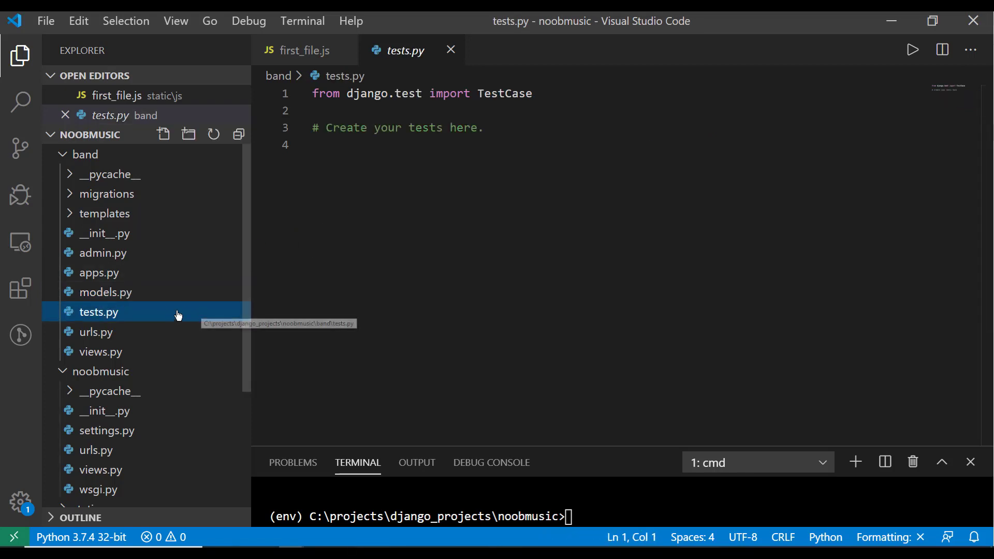
{"action": "left_click", "coordinate": [95, 331]}
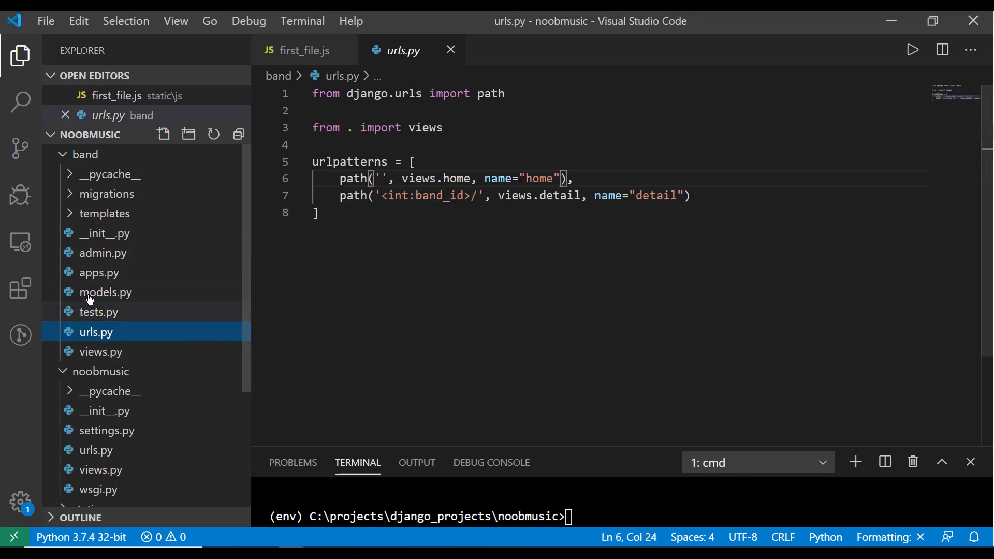
{"action": "left_click", "coordinate": [99, 272]}
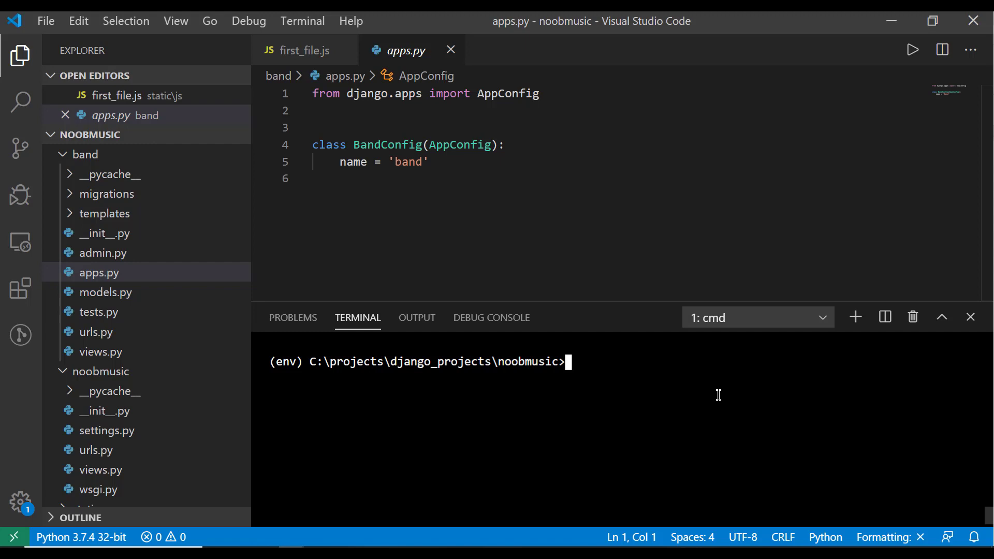
Run 'python manage.py runserver' to start the server at 127.0.0.1:8000.
{"action": "type", "text": "python mana"}
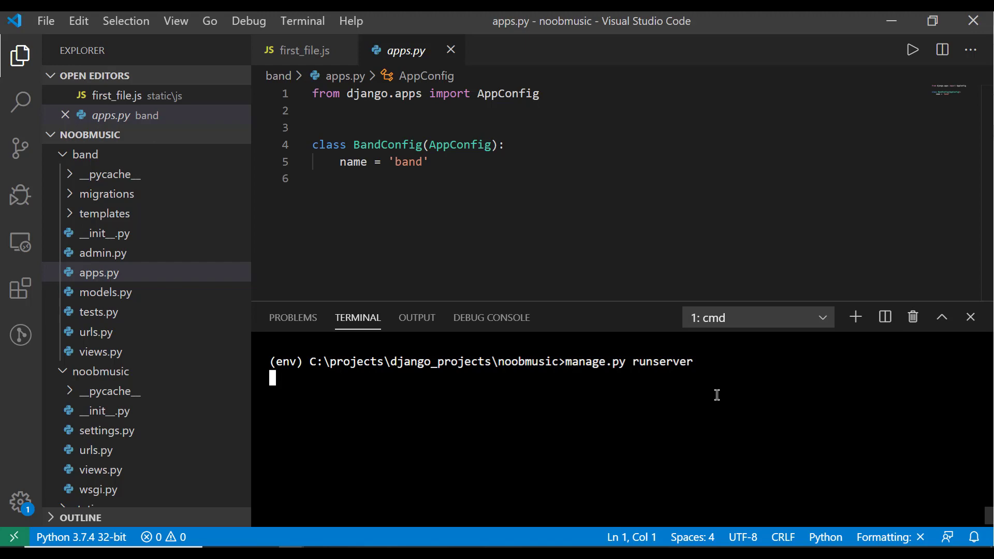
{"action": "key", "text": "Return"}
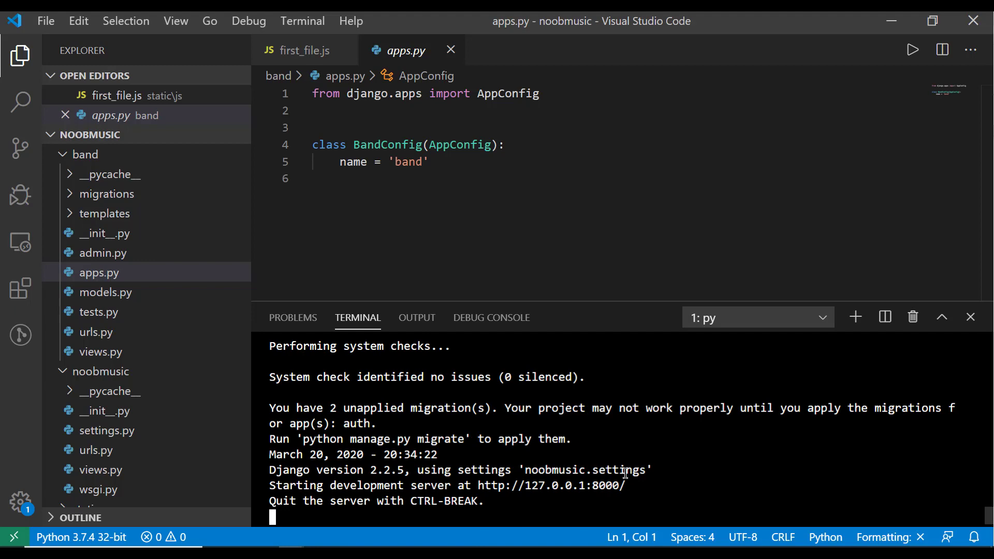
{"action": "mouse_move", "coordinate": [711, 477]}
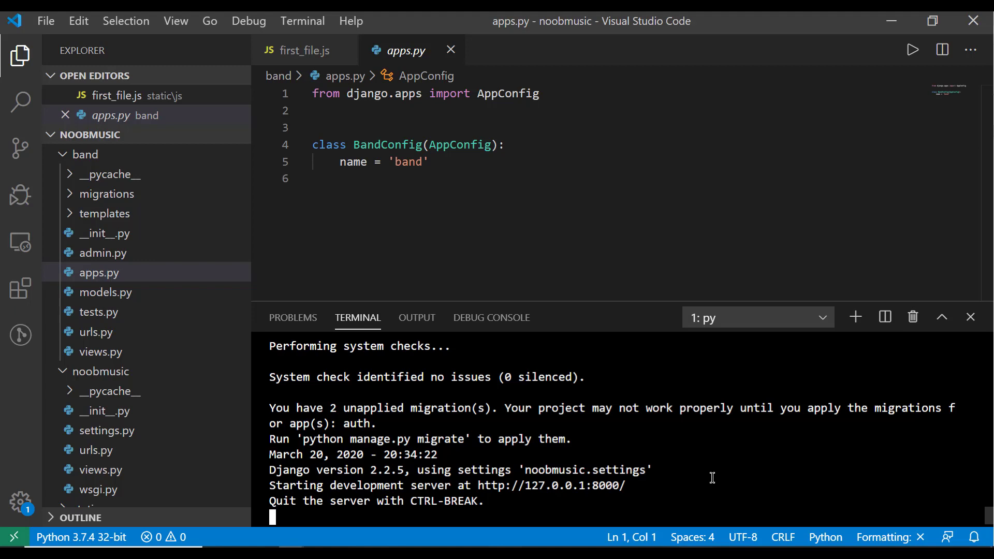
{"action": "mouse_move", "coordinate": [698, 455]}
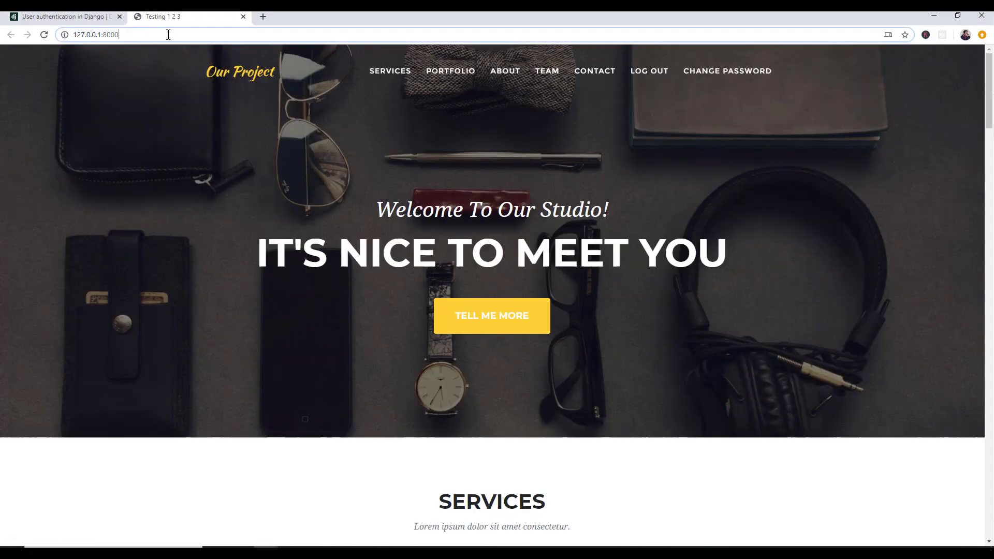
Navigate to /admin, go to Bands, open the Bayside record and focus its Origin field.
{"action": "type", "text": "/admin/"}
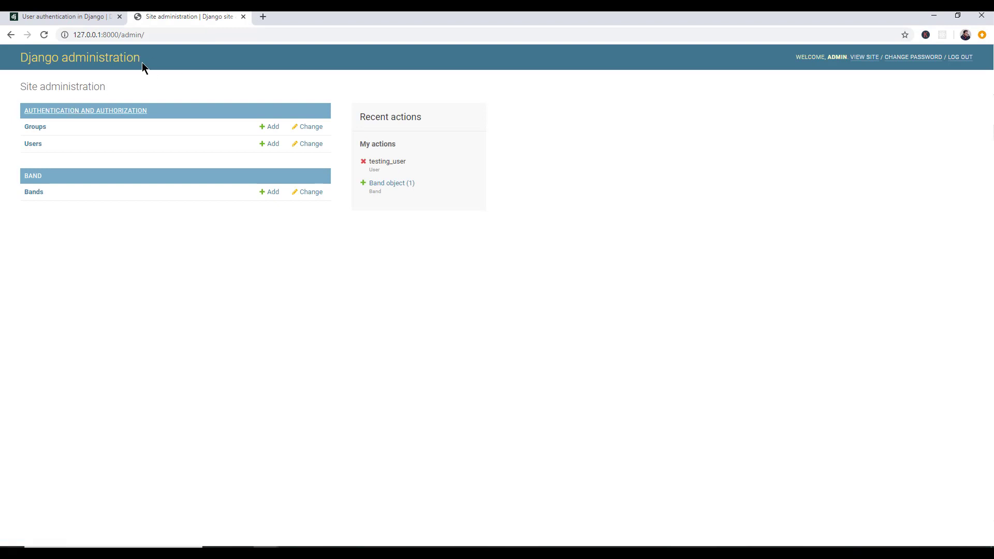
{"action": "mouse_move", "coordinate": [872, 61]}
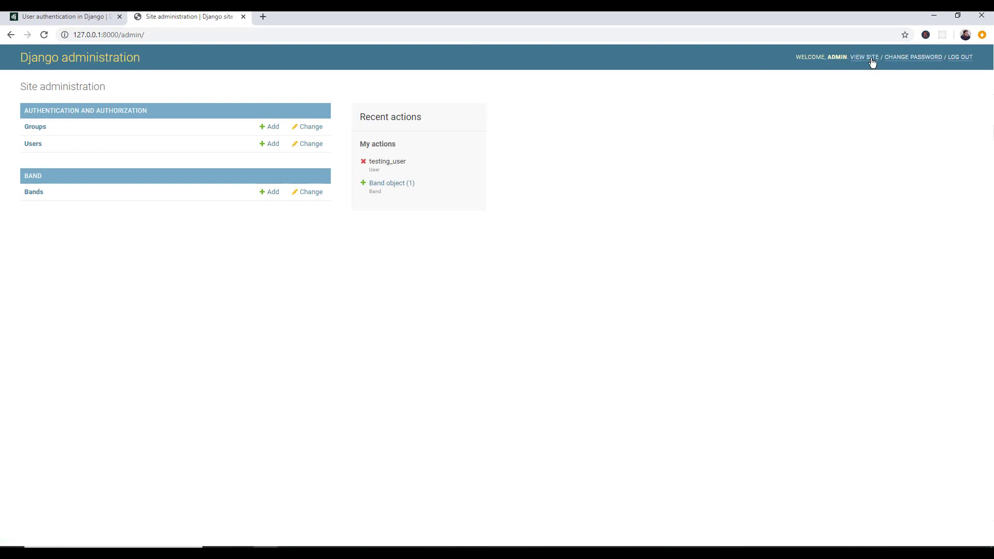
{"action": "left_click", "coordinate": [32, 143]}
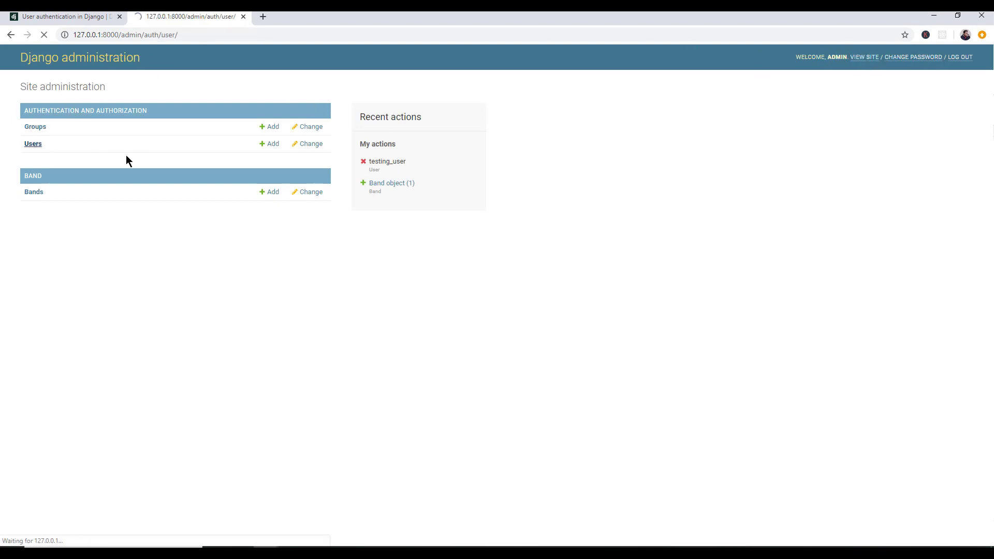
{"action": "left_click", "coordinate": [33, 143]}
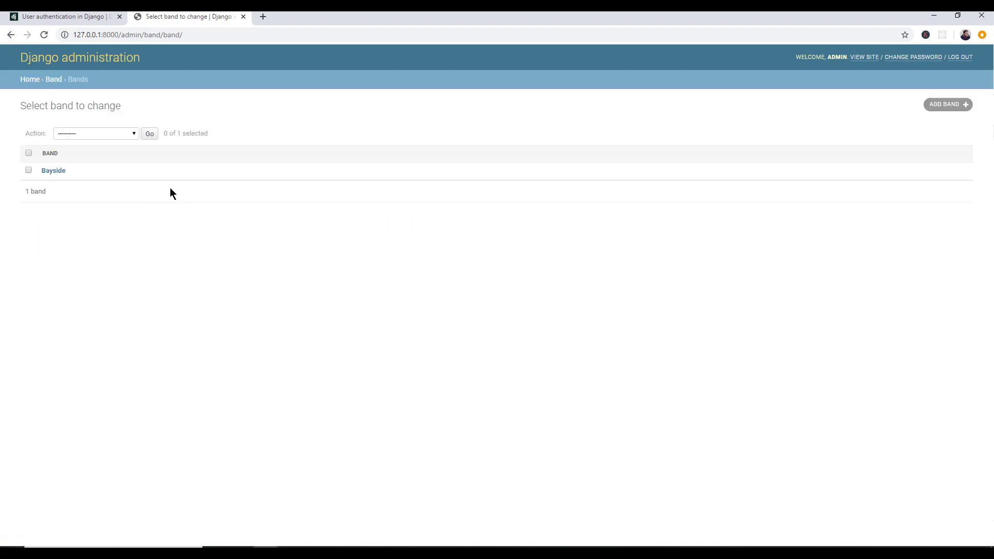
{"action": "left_click", "coordinate": [53, 169]}
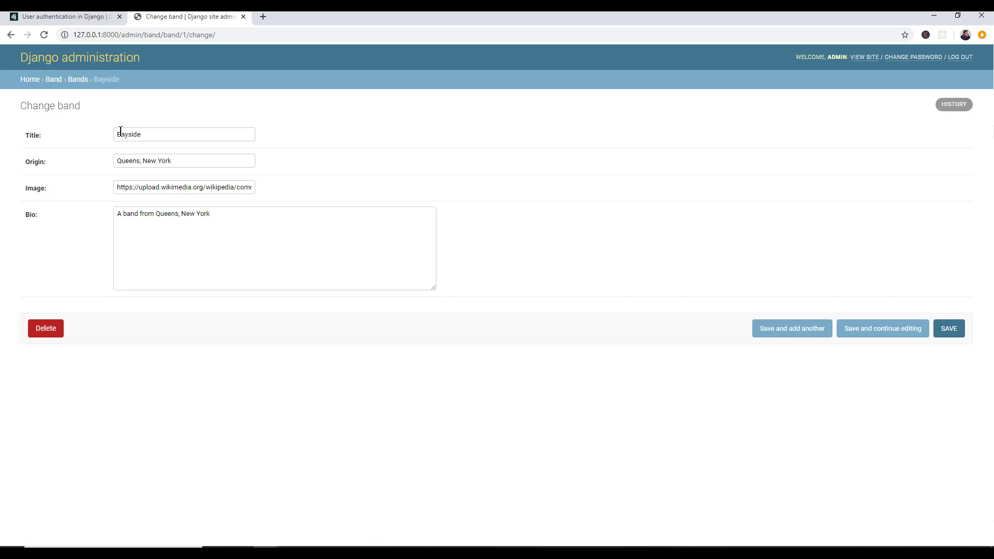
{"action": "left_click", "coordinate": [184, 160]}
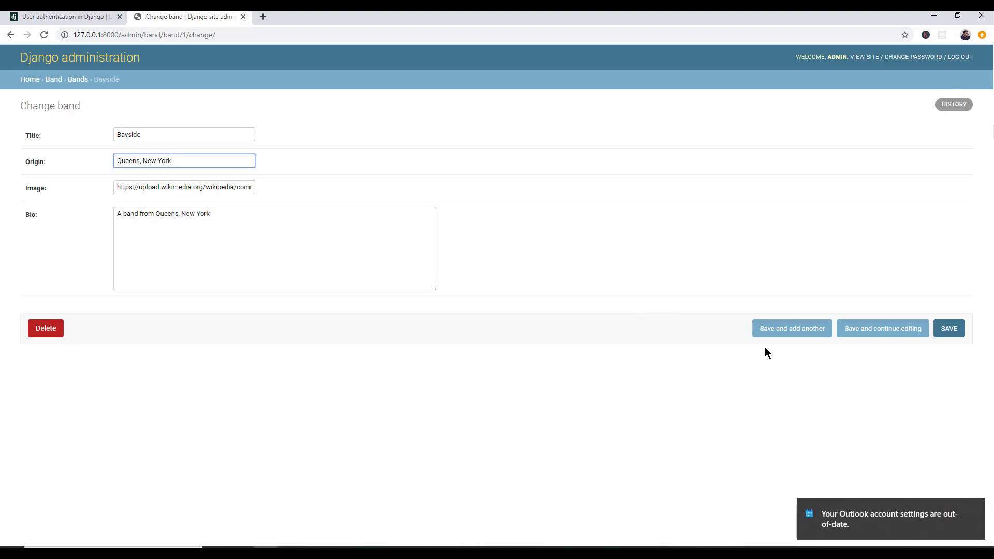
{"action": "mouse_move", "coordinate": [224, 311]}
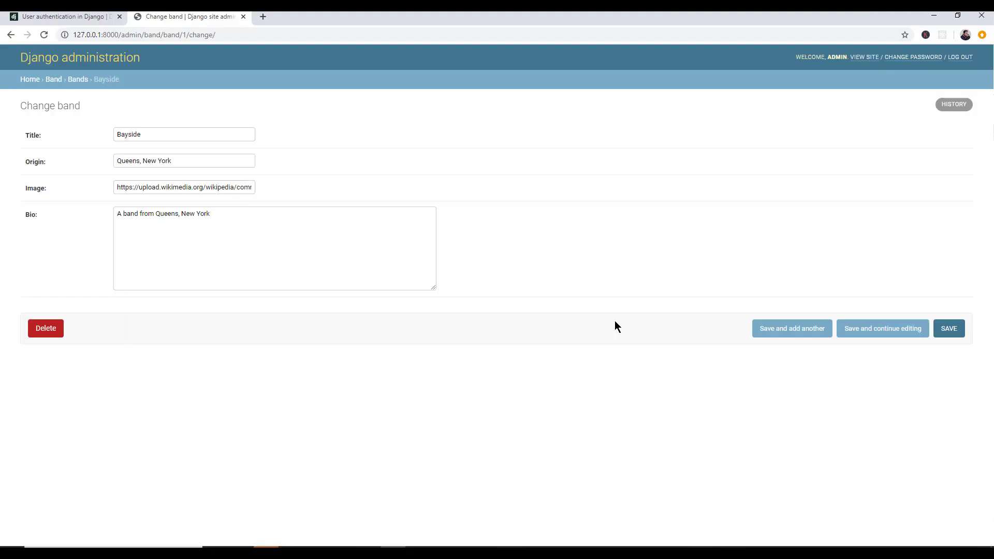
{"action": "mouse_move", "coordinate": [519, 283]}
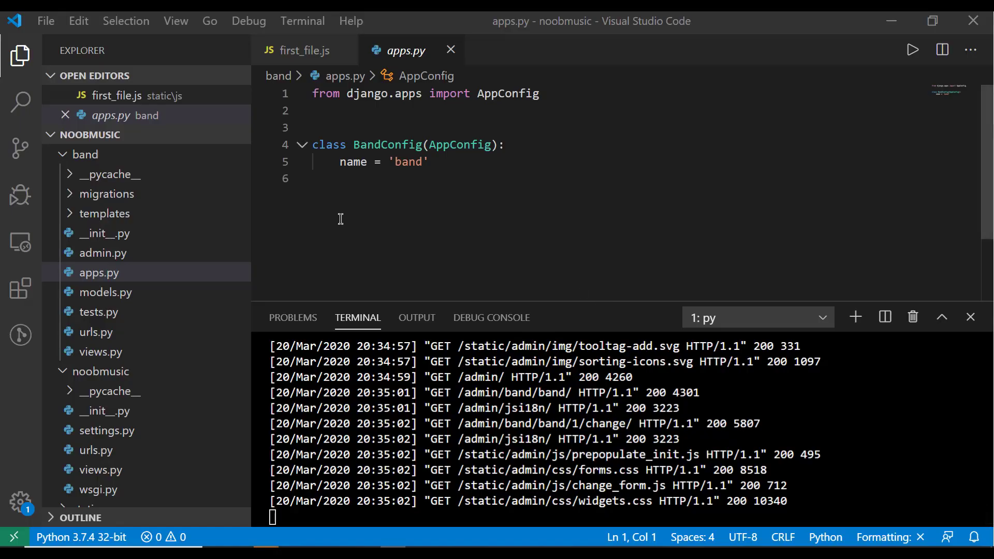
Open band/views.py from the Explorer and point at the detail view's get_object_or_404 call.
{"action": "left_click", "coordinate": [105, 292]}
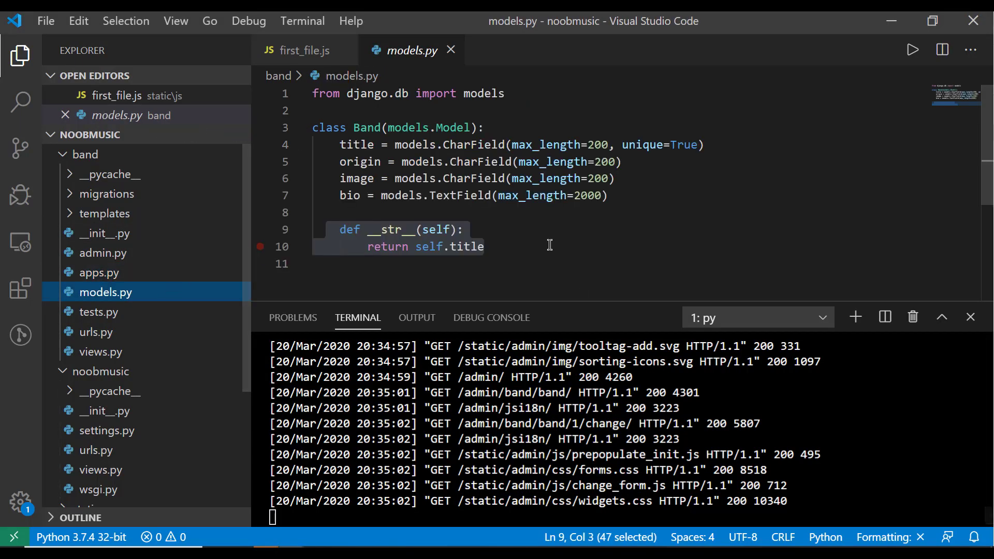
{"action": "left_click", "coordinate": [101, 351]}
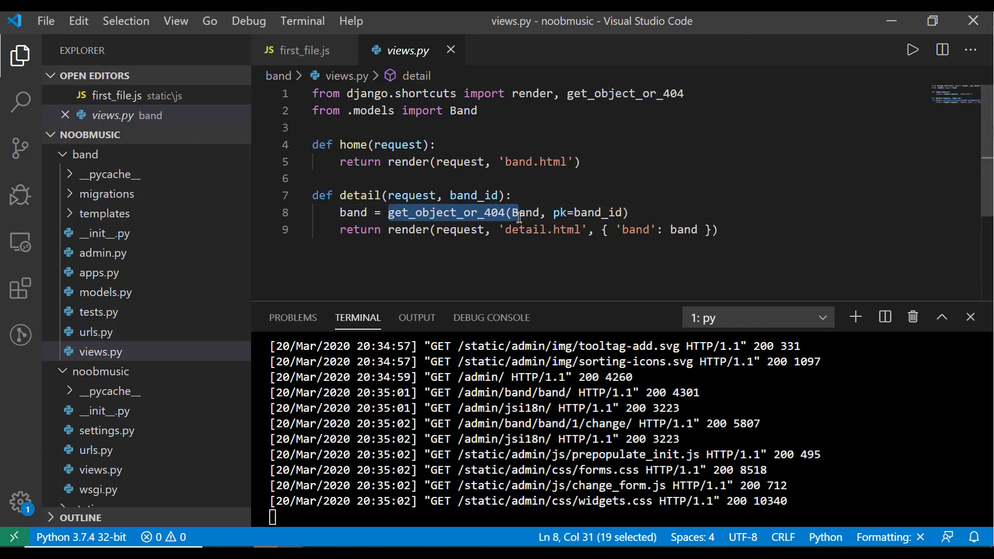
{"action": "mouse_move", "coordinate": [525, 212]}
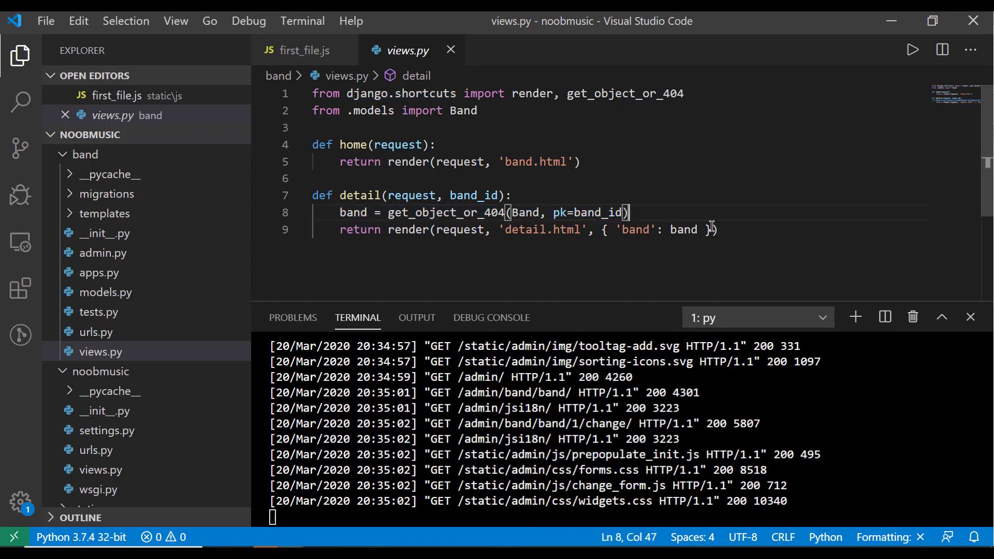
{"action": "left_click", "coordinate": [716, 230]}
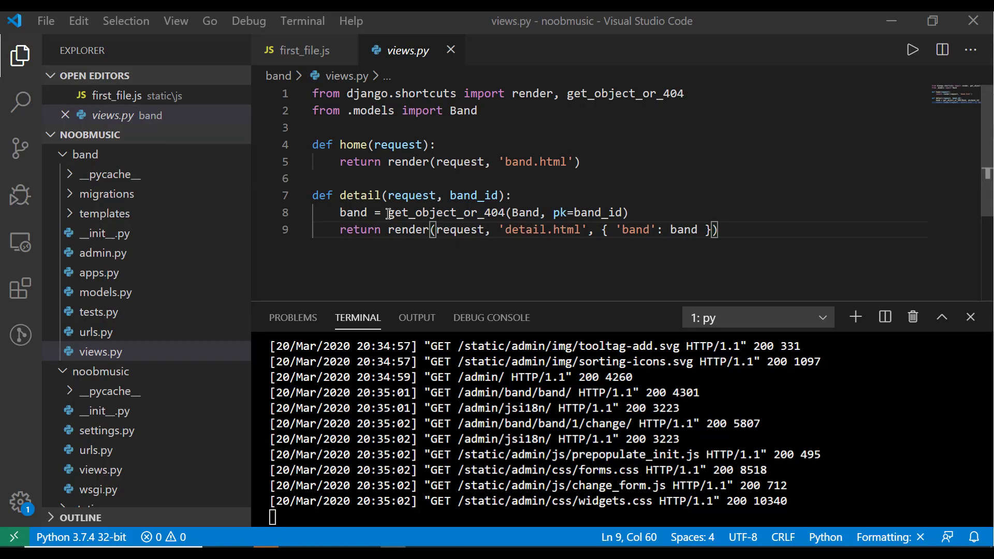
Open templates/index.html, then layouts/master.html, scrolling to its user.is_authenticated nav block.
{"action": "scroll", "scroll_direction": "down", "scroll_amount": 3}
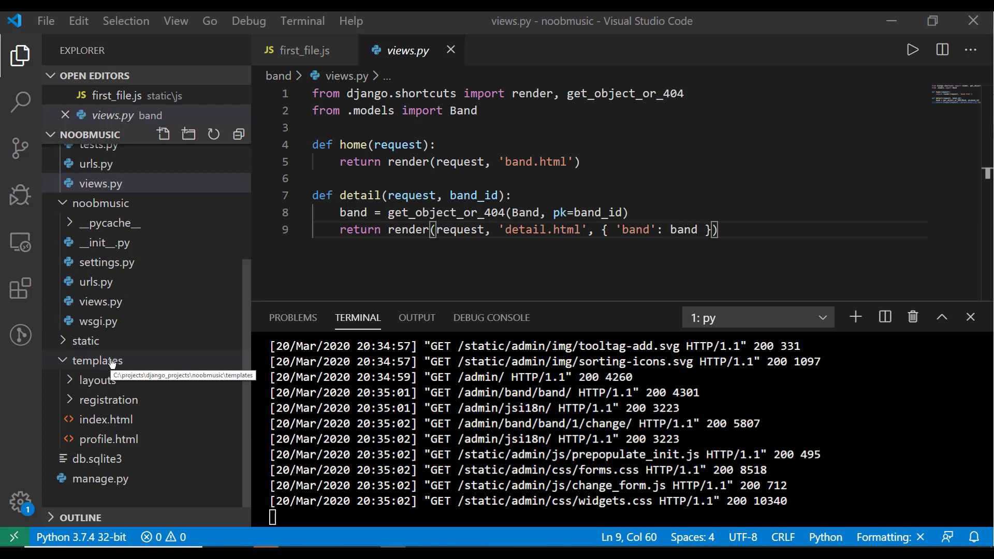
{"action": "left_click", "coordinate": [106, 420]}
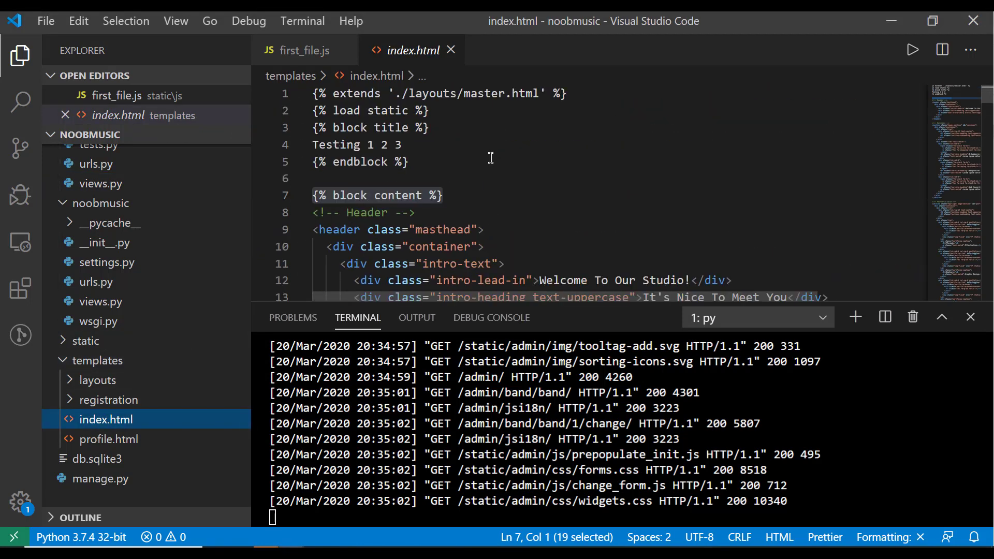
{"action": "mouse_move", "coordinate": [337, 101]}
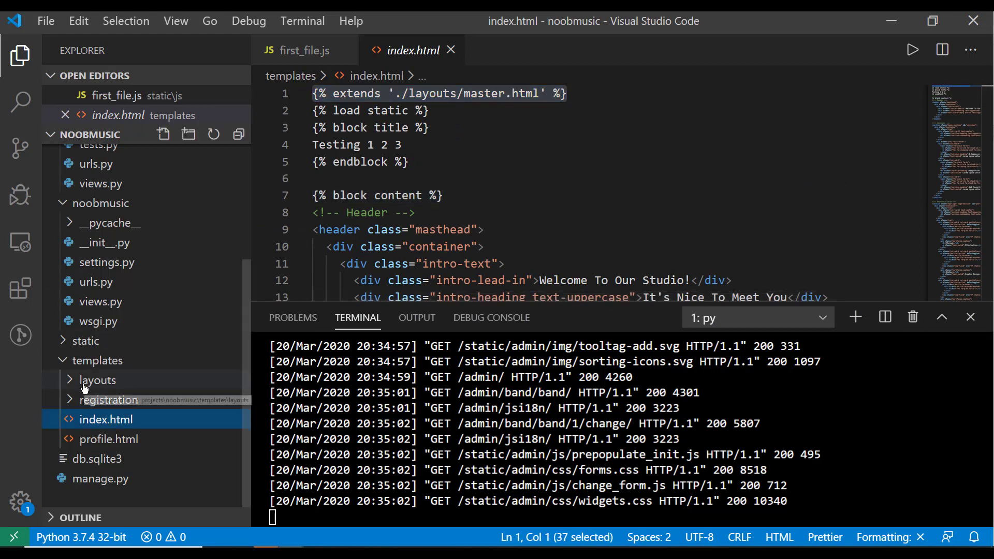
{"action": "left_click", "coordinate": [96, 380]}
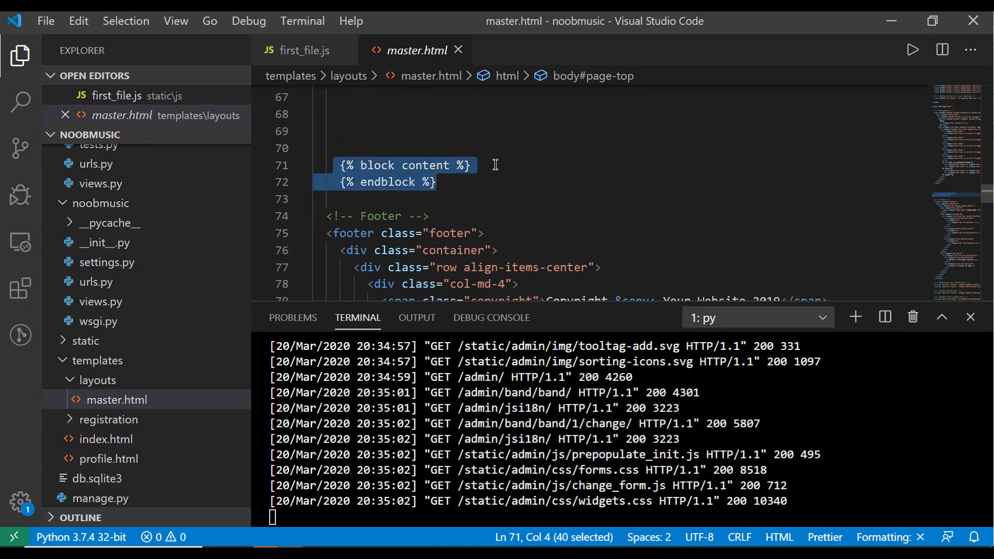
{"action": "scroll", "scroll_direction": "up", "scroll_amount": 3}
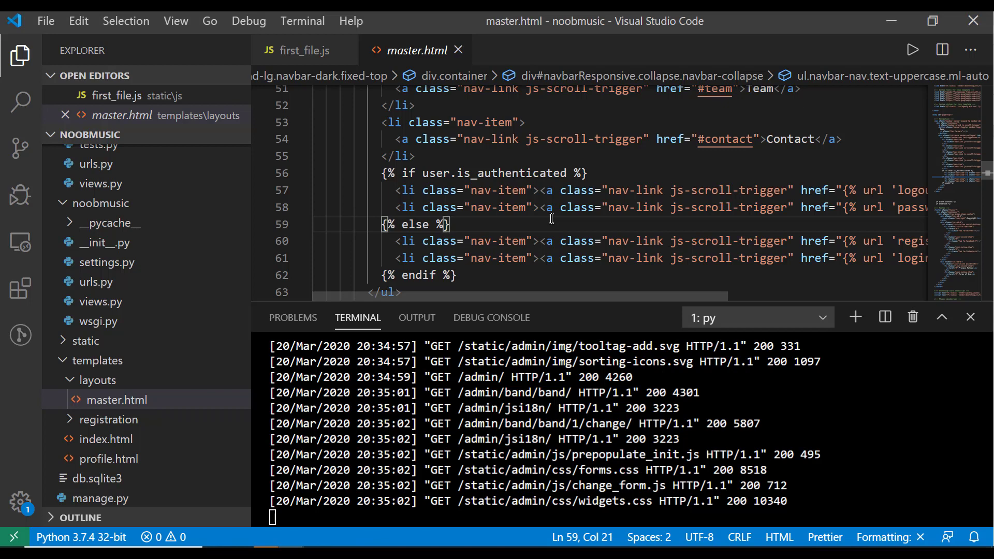
{"action": "mouse_move", "coordinate": [482, 226]}
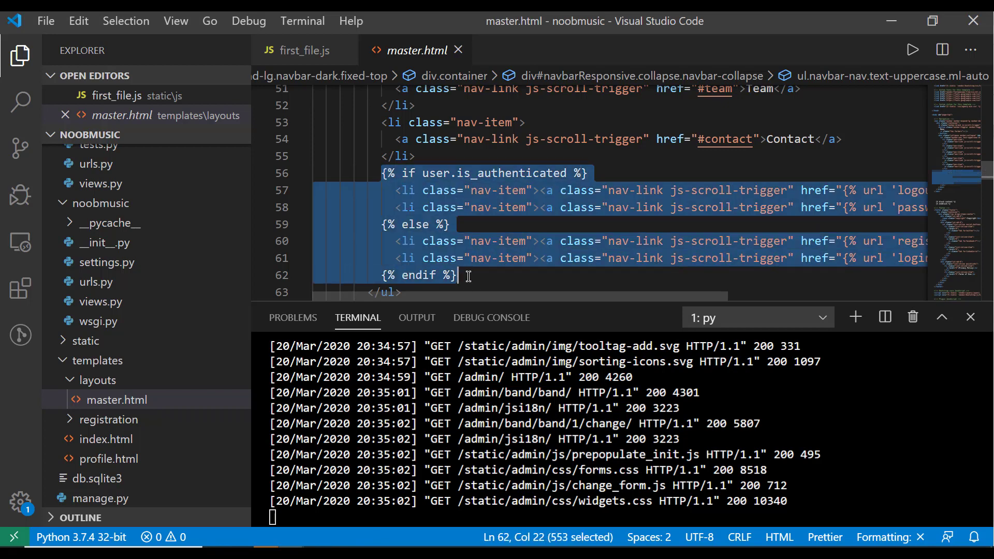
{"action": "left_click", "coordinate": [536, 207]}
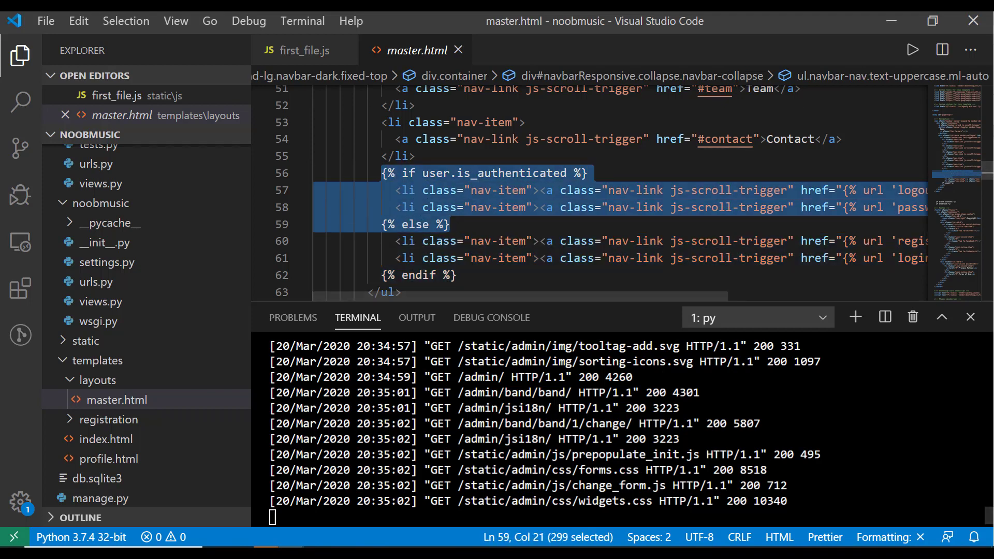
{"action": "left_click", "coordinate": [451, 159]}
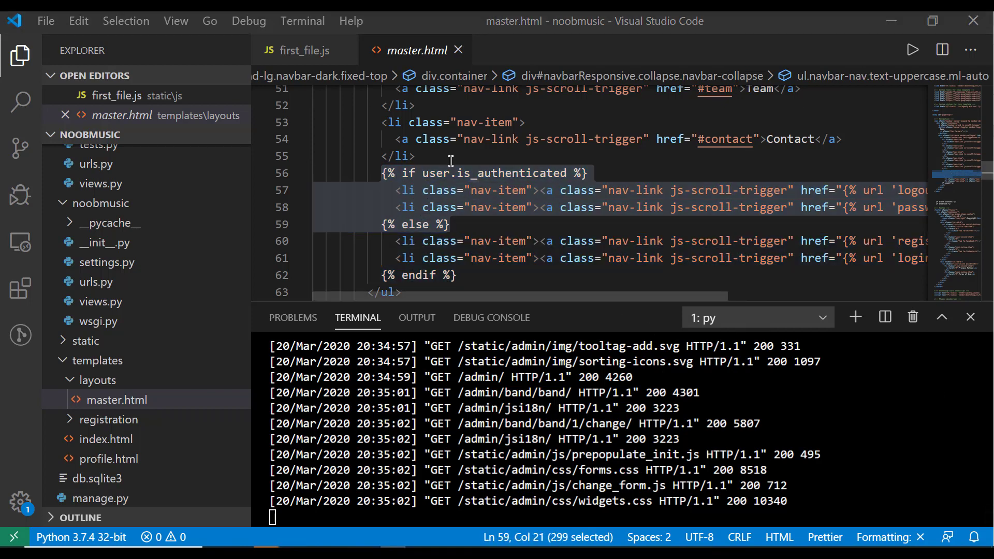
{"action": "scroll", "scroll_direction": "up", "scroll_amount": 3}
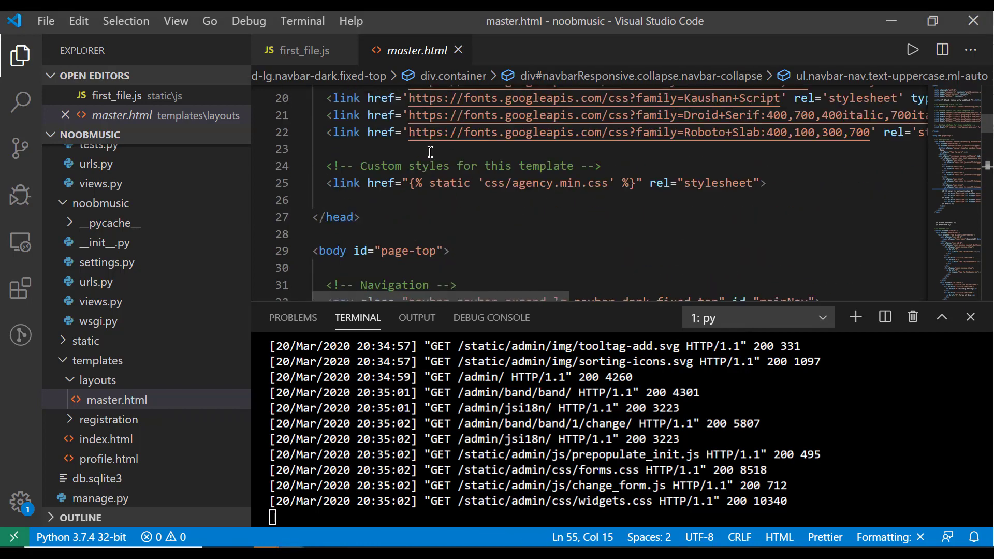
{"action": "scroll", "scroll_direction": "down", "scroll_amount": 3}
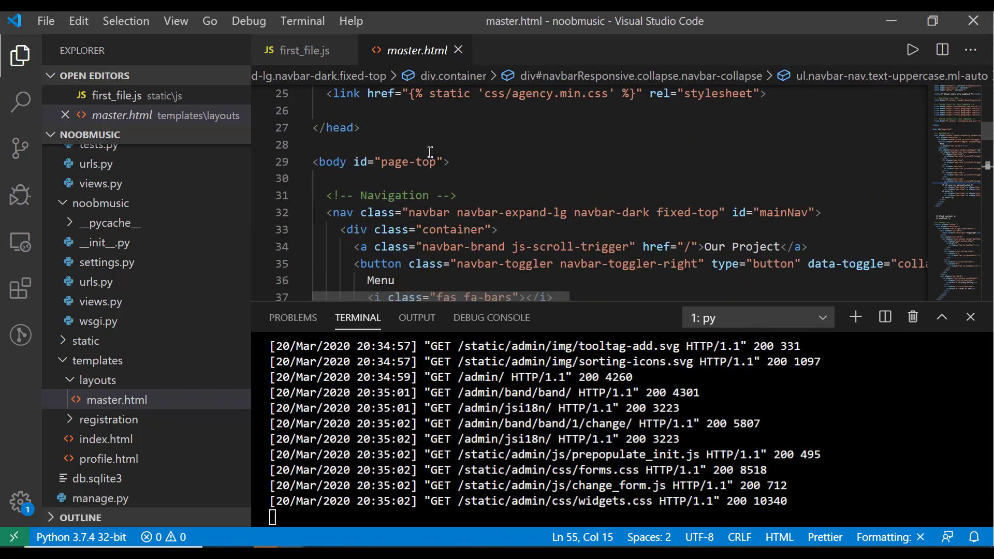
{"action": "scroll", "scroll_direction": "up", "scroll_amount": 3}
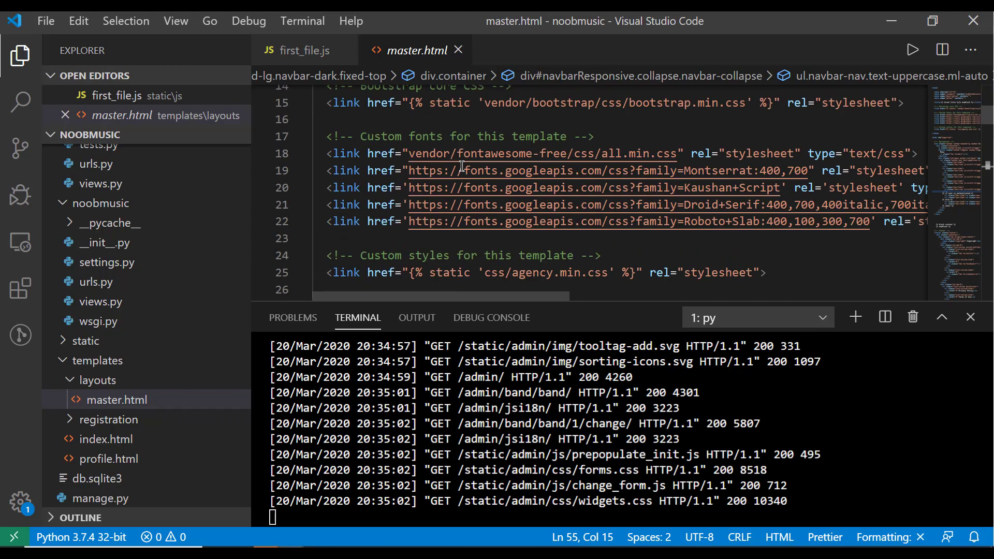
{"action": "scroll", "scroll_direction": "up", "scroll_amount": 3}
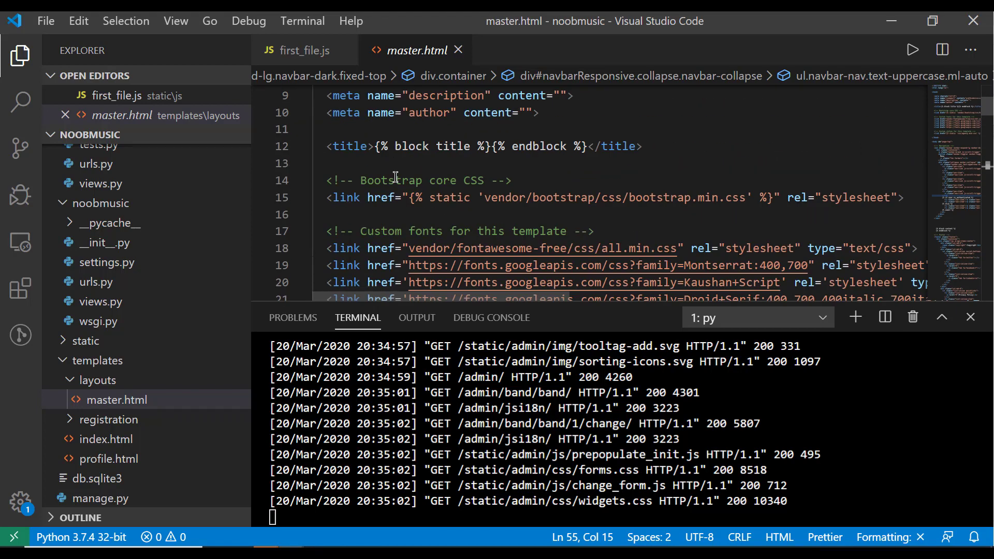
{"action": "mouse_move", "coordinate": [465, 162]}
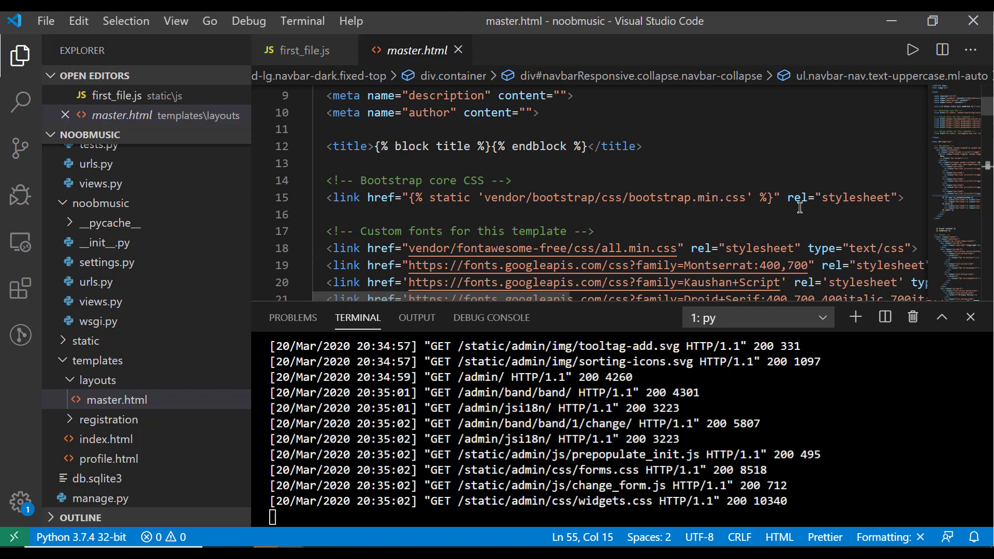
{"action": "scroll", "scroll_direction": "down", "scroll_amount": 3}
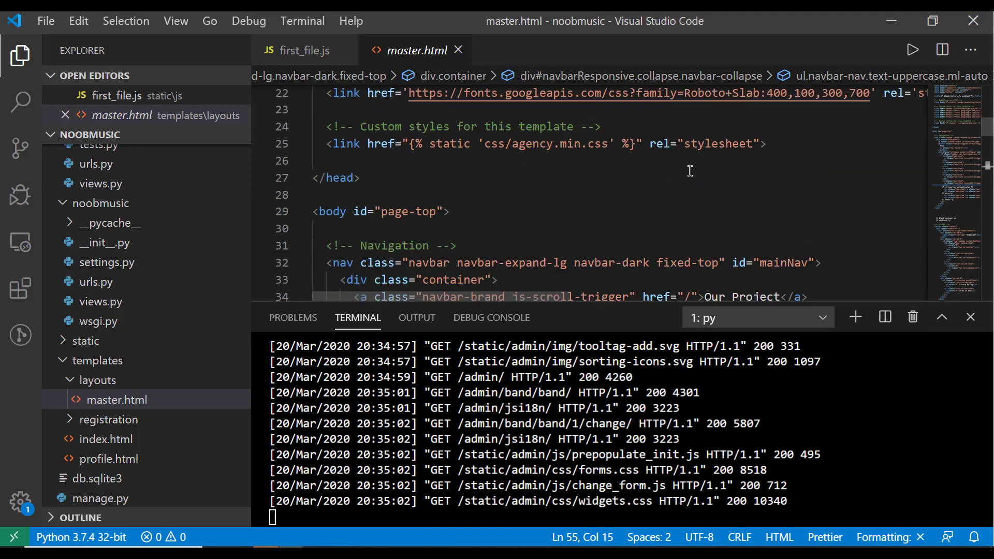
{"action": "scroll", "scroll_direction": "down", "scroll_amount": 3}
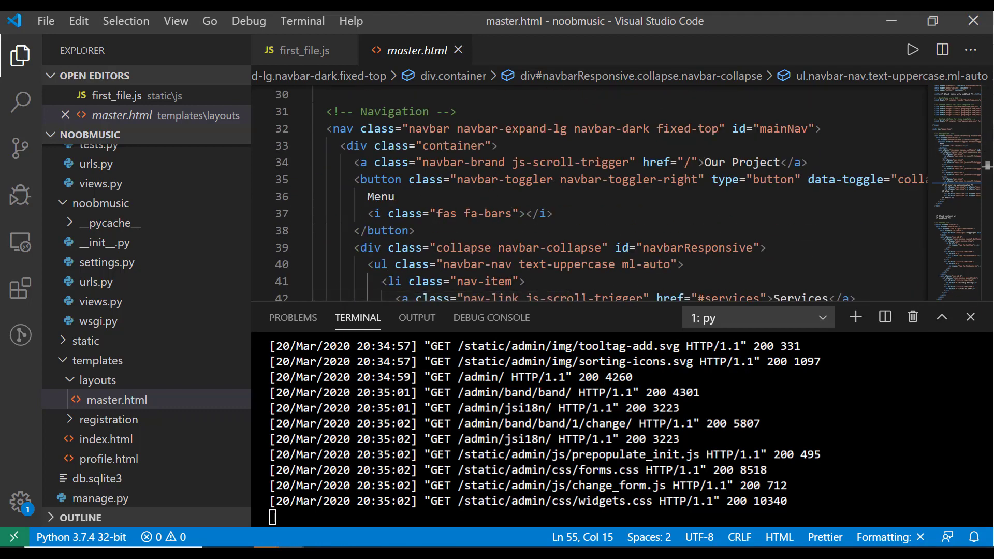
{"action": "scroll", "scroll_direction": "down", "scroll_amount": 3}
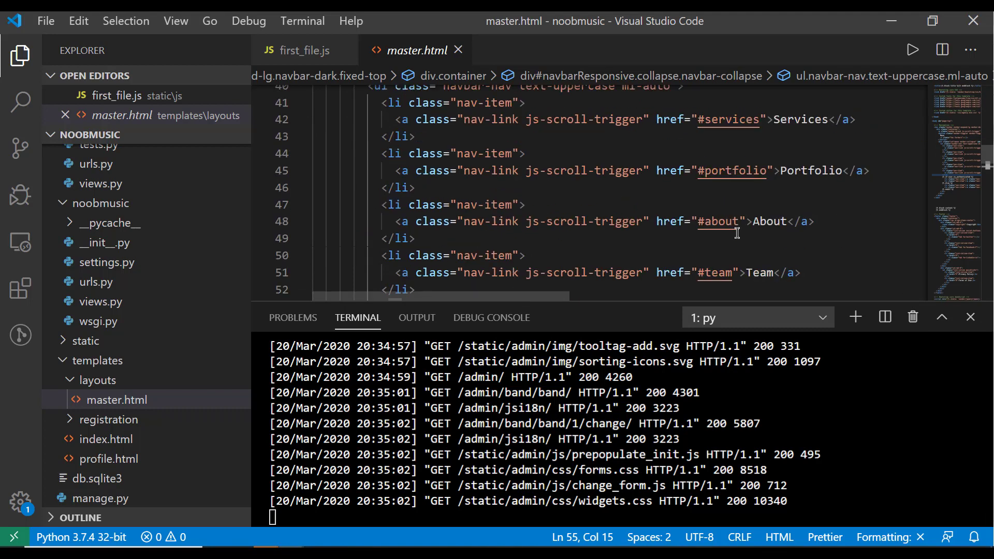
{"action": "scroll", "scroll_direction": "down", "scroll_amount": 3}
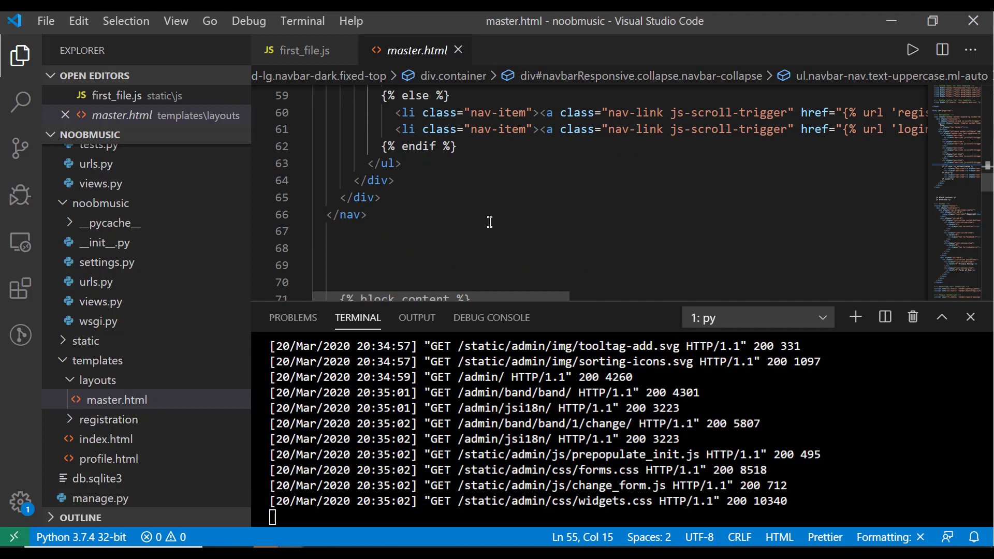
{"action": "mouse_move", "coordinate": [864, 290]}
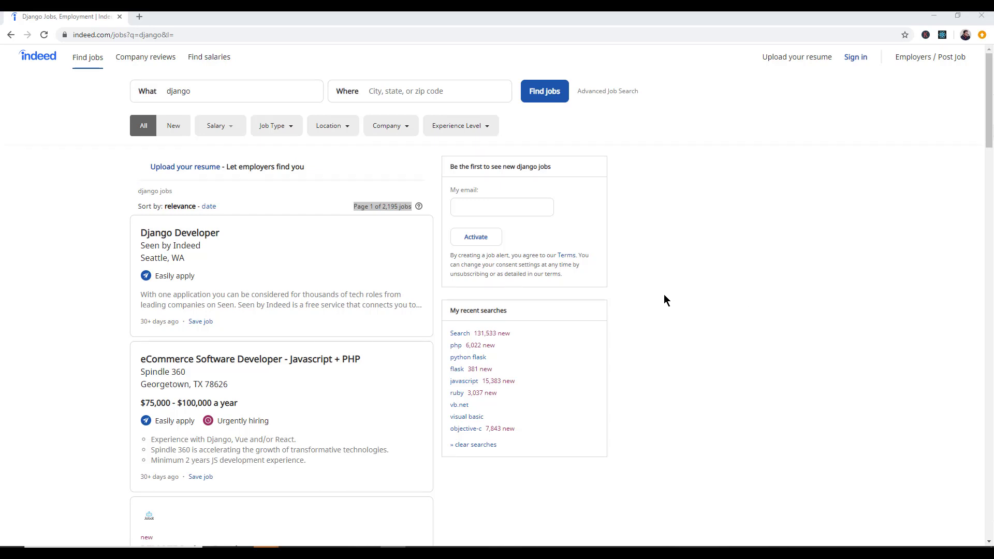
{"action": "mouse_move", "coordinate": [718, 208]}
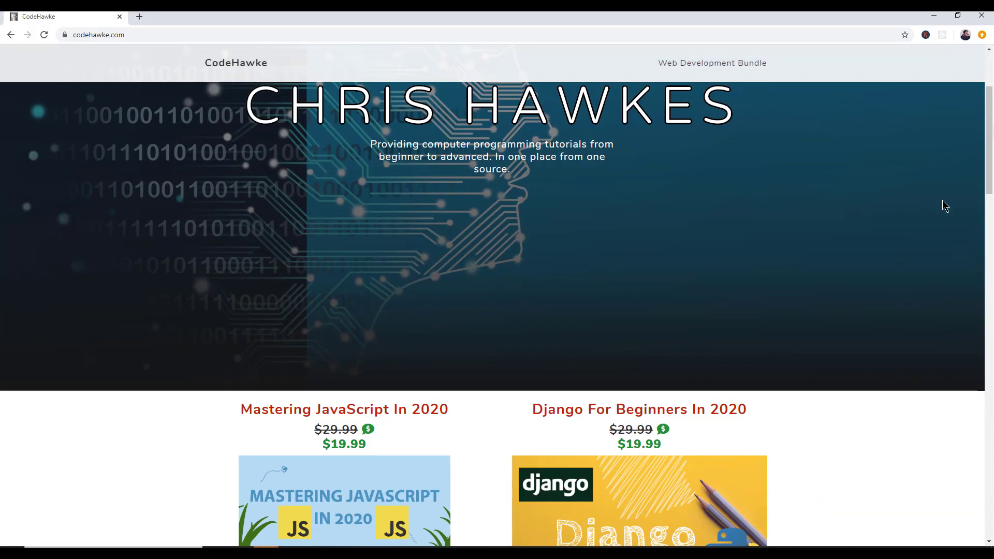
Scroll down through CodeHawke's course cards and back up to the homepage banner.
{"action": "scroll", "scroll_direction": "down", "scroll_amount": 3}
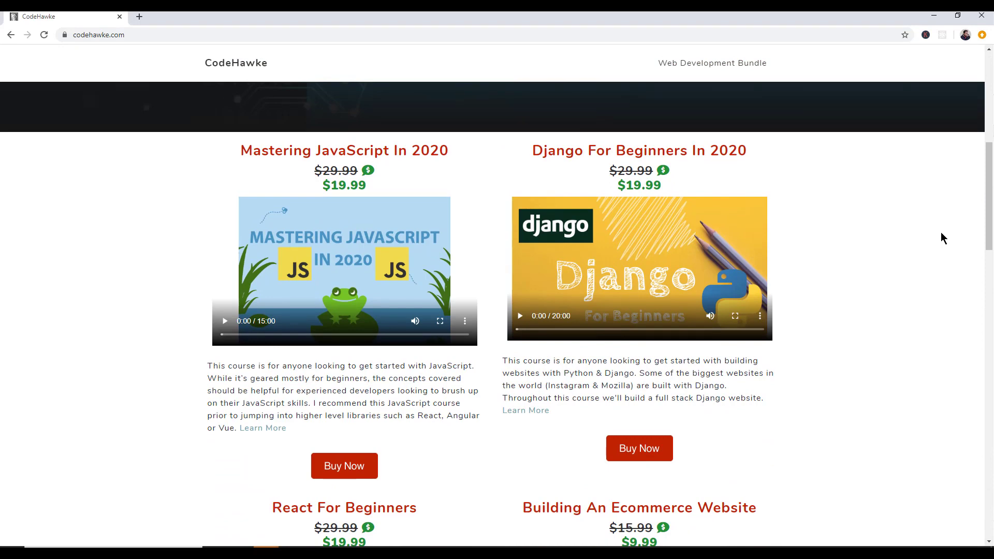
{"action": "mouse_move", "coordinate": [858, 246]}
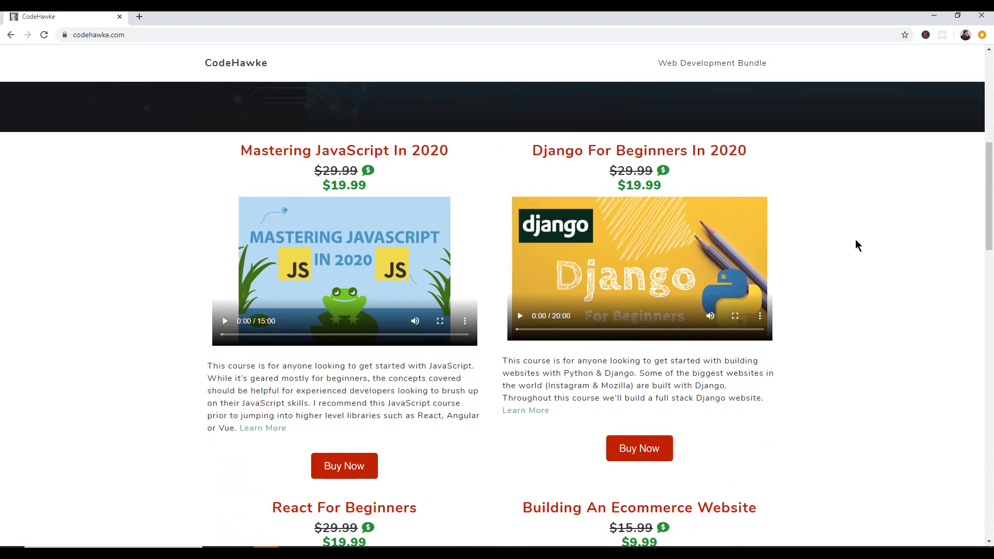
{"action": "mouse_move", "coordinate": [800, 298]}
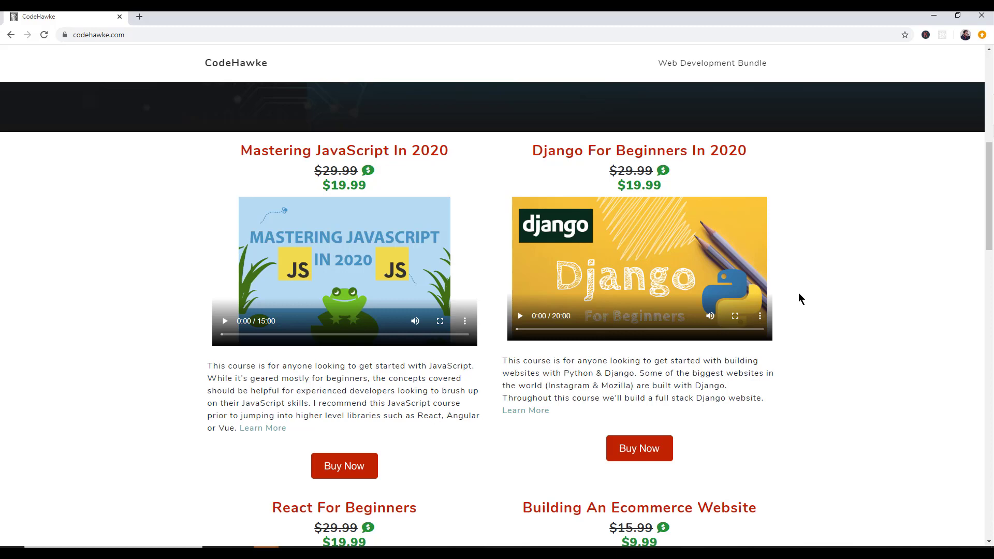
{"action": "scroll", "scroll_direction": "up", "scroll_amount": 3}
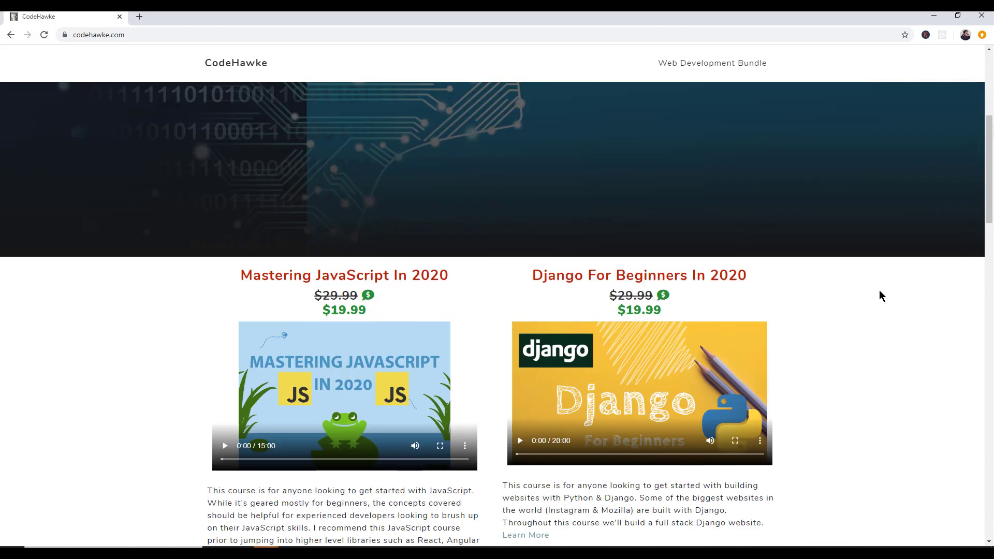
{"action": "scroll", "scroll_direction": "up", "scroll_amount": 3}
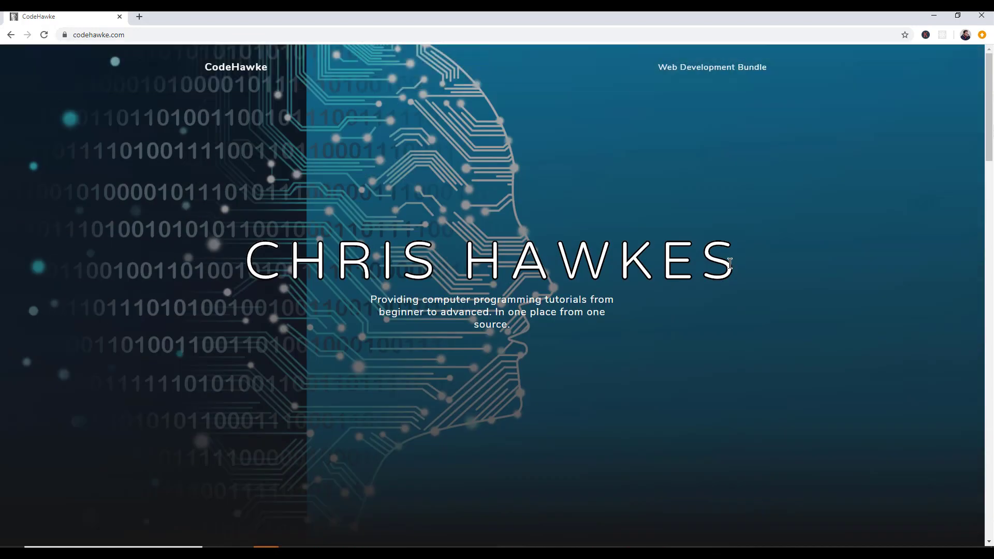
{"action": "mouse_move", "coordinate": [665, 270]}
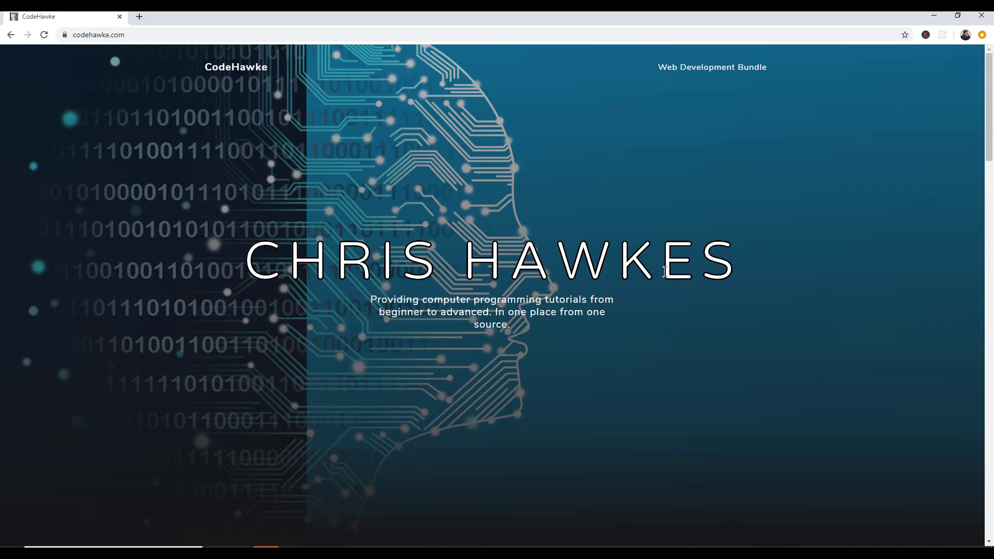
{"action": "mouse_move", "coordinate": [920, 294]}
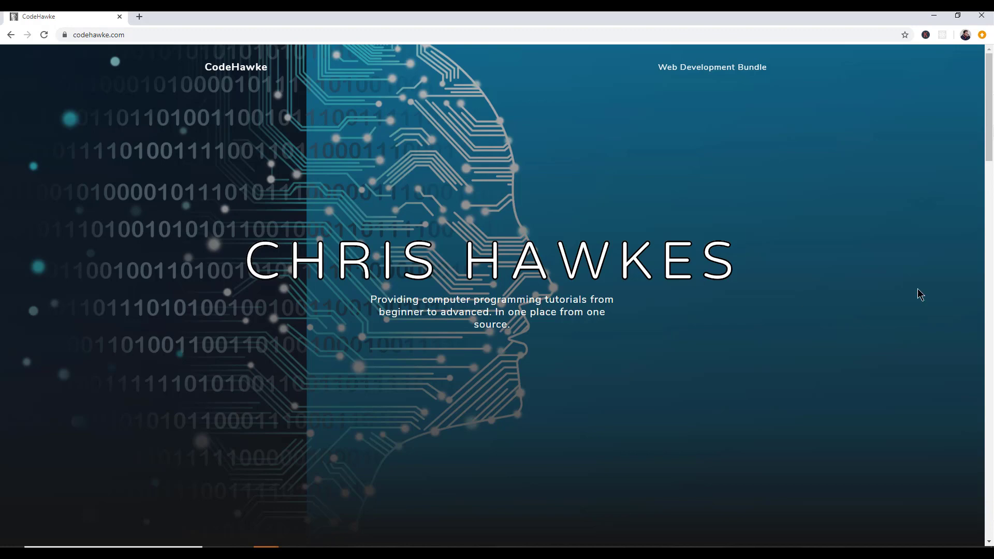